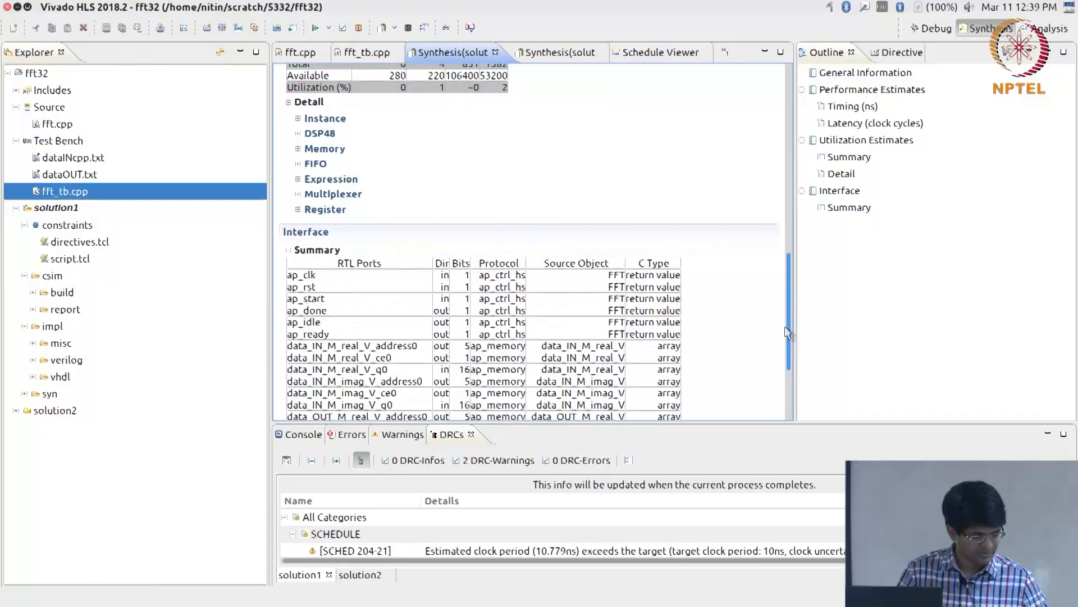
Scroll the FFT synthesis report down to the Interface Summary port table
scroll(down, 3)
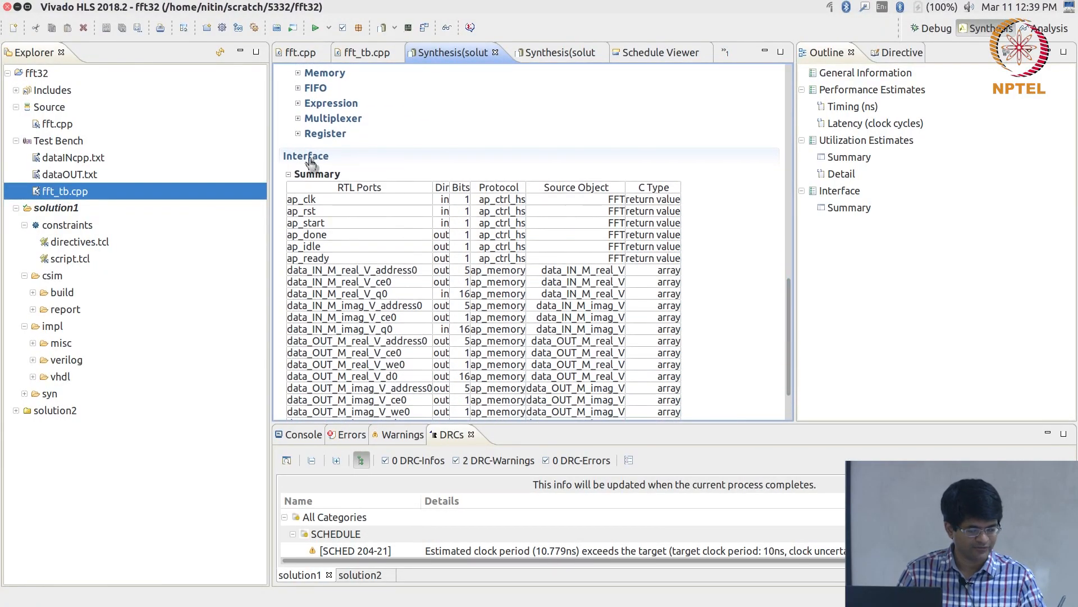
mouse_move(316, 161)
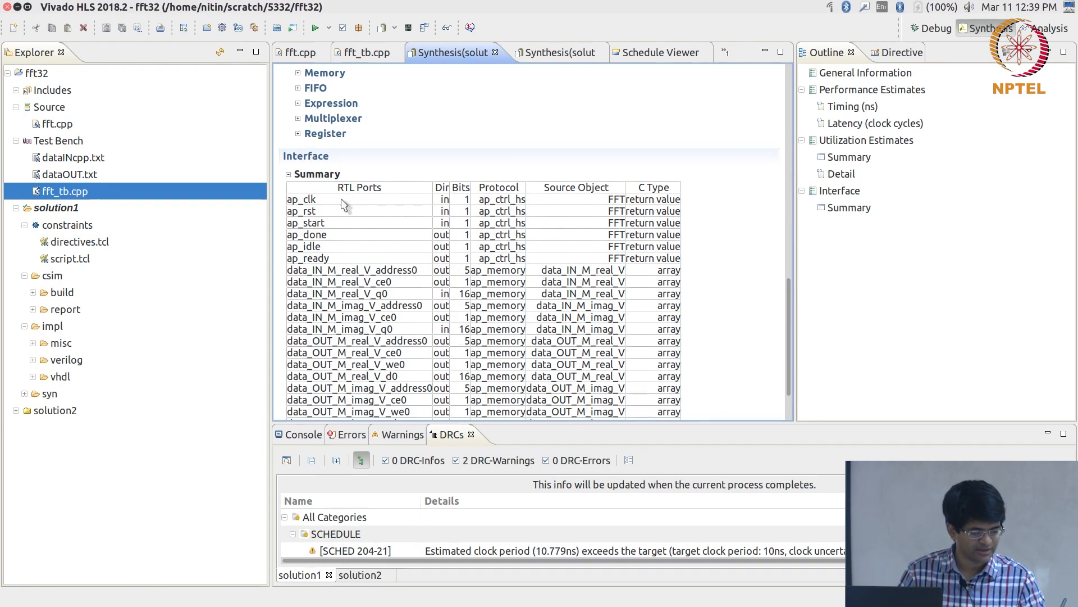
mouse_move(426, 313)
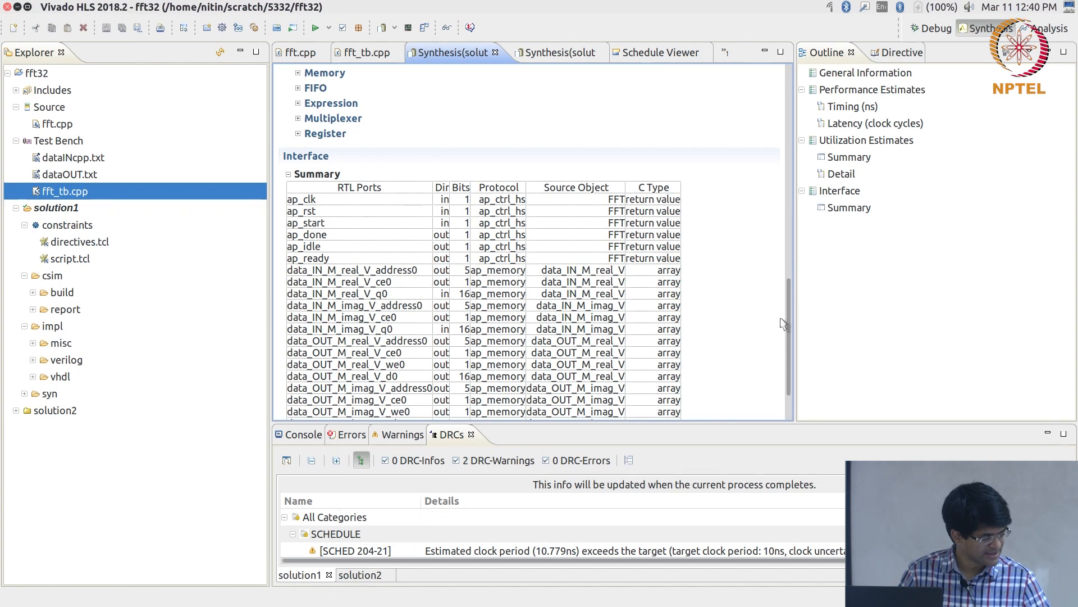
scroll(down, 3)
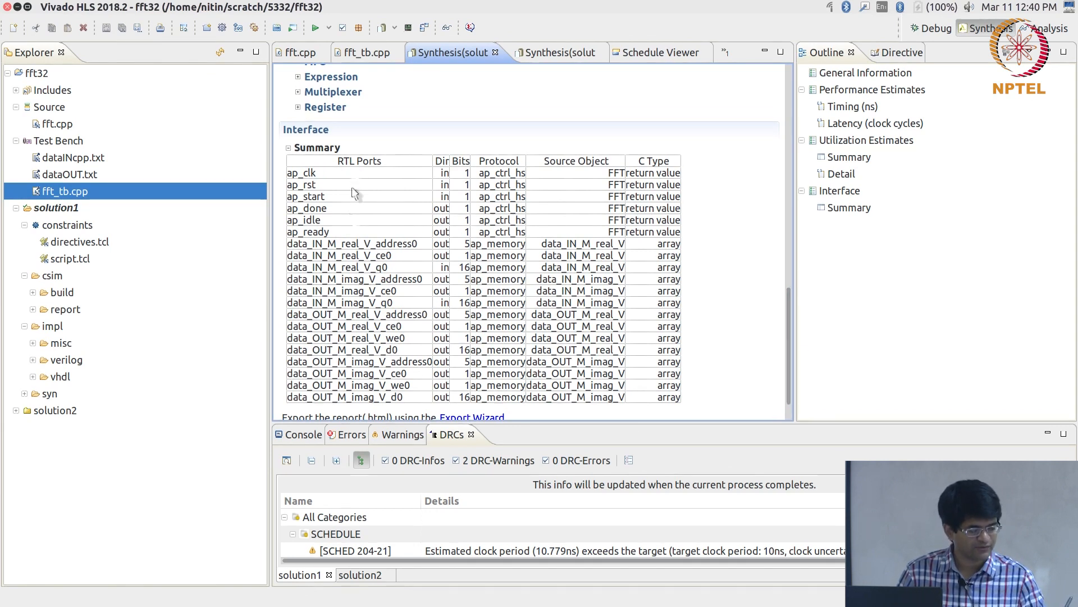
mouse_move(355, 224)
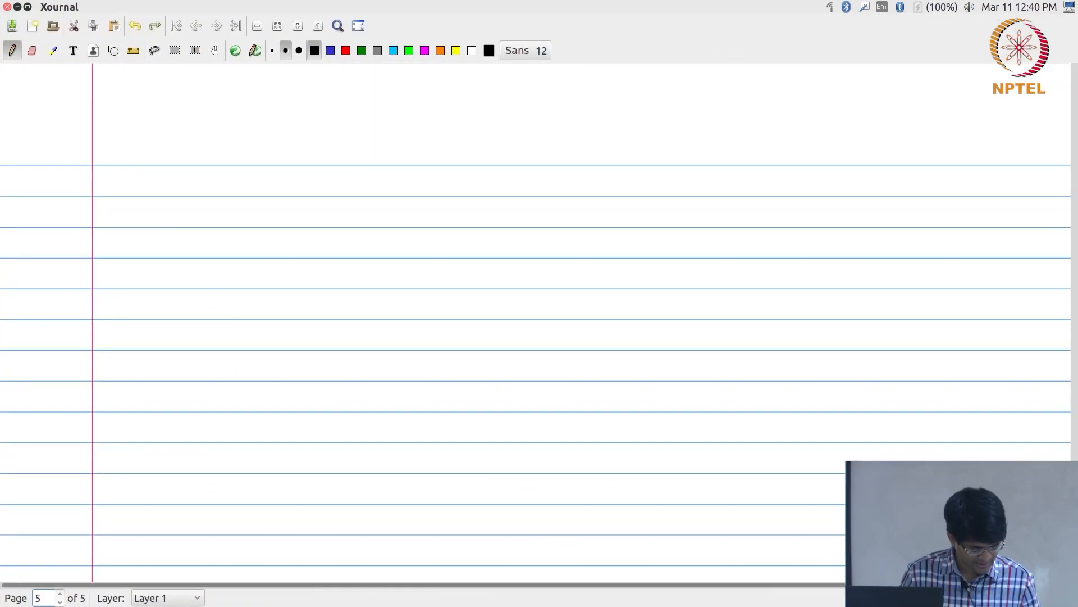
Draw the FFT block rectangle with a left-side input arrow labelled ap-clk
drag(287, 188, 278, 465)
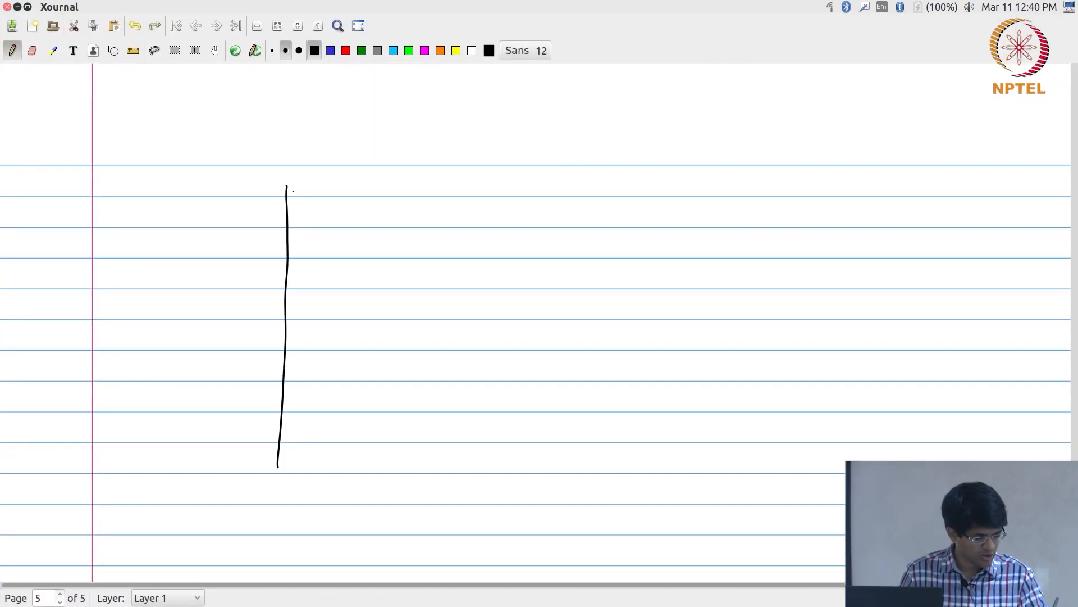
drag(285, 186, 474, 447)
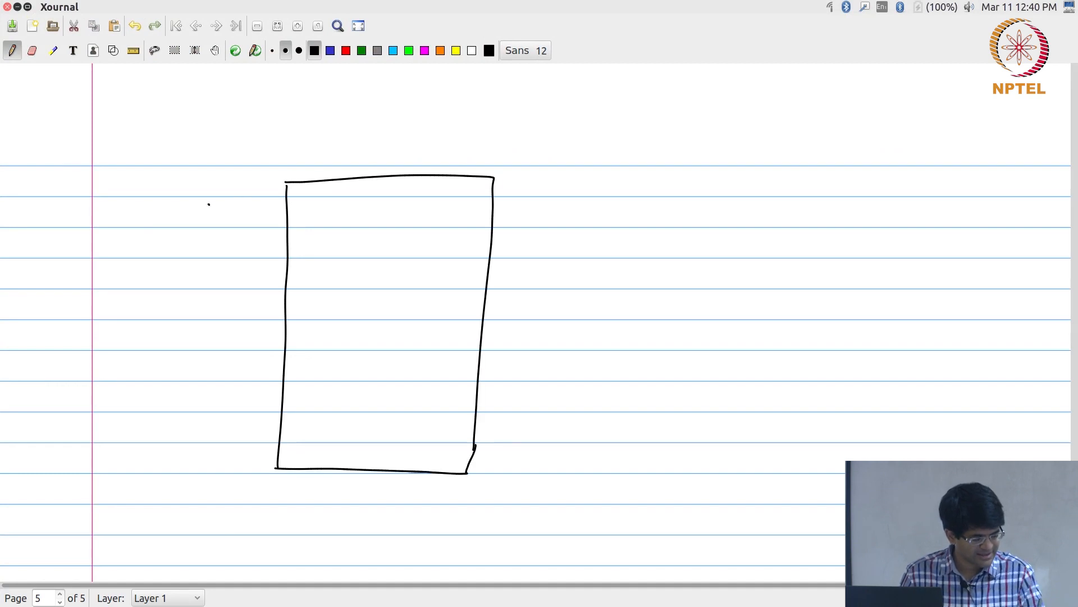
drag(206, 205, 284, 205)
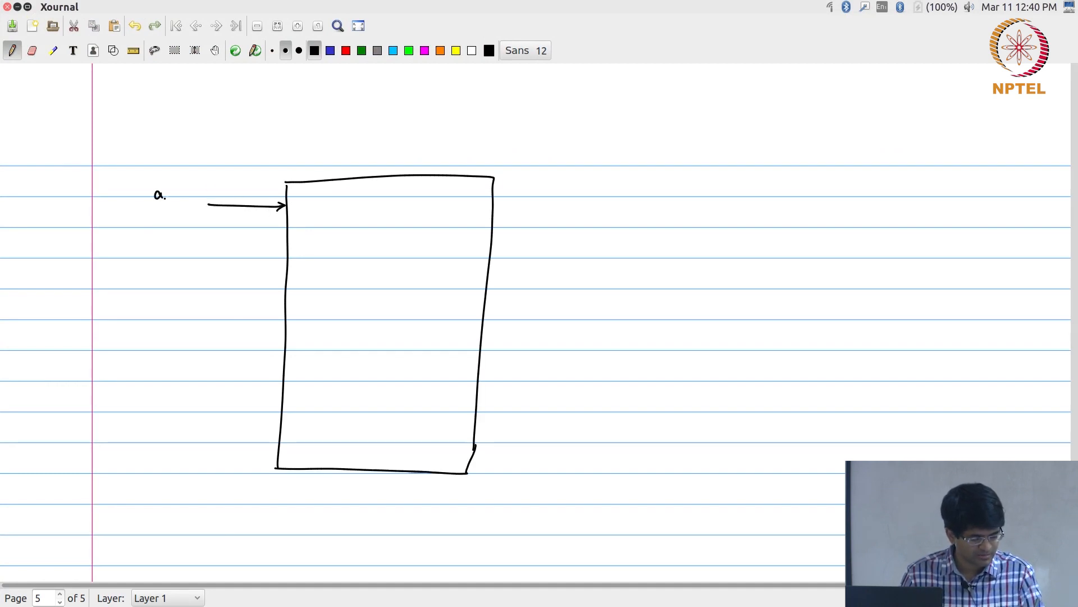
text(ap-clk)
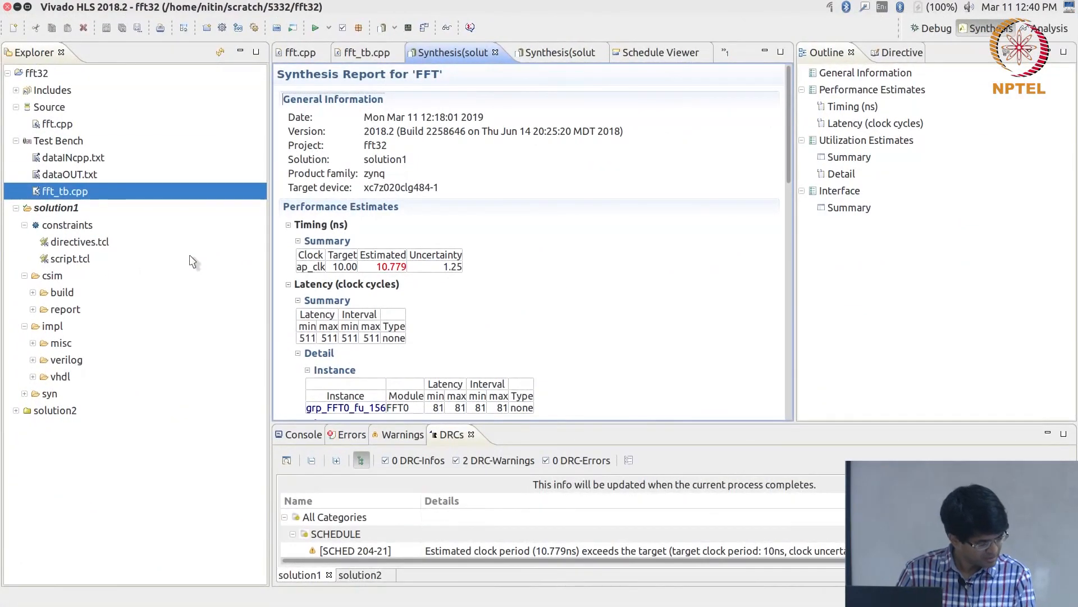
scroll(down, 3)
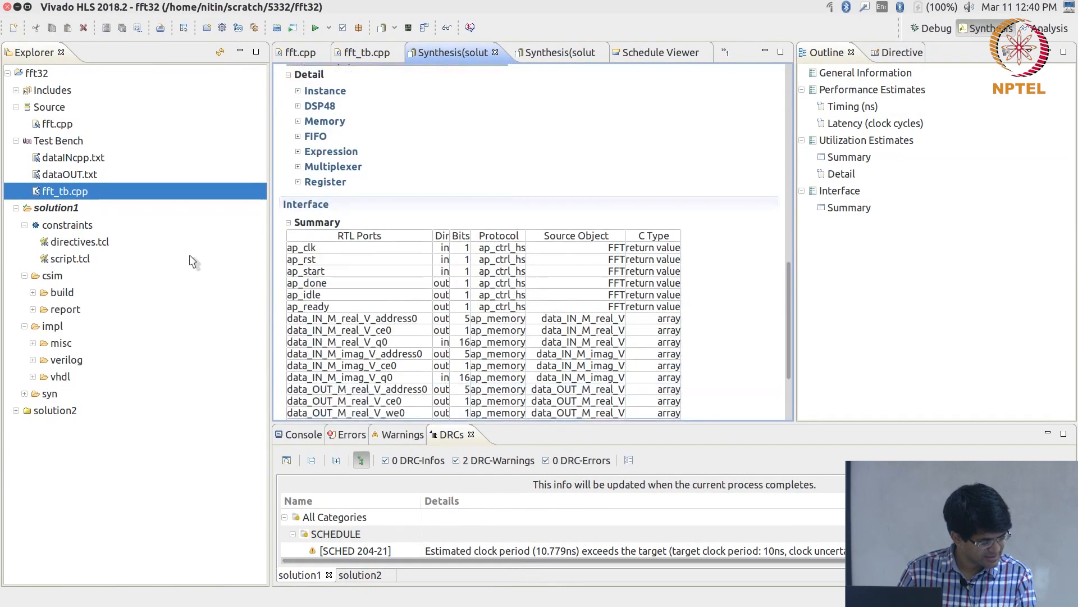
scroll(down, 3)
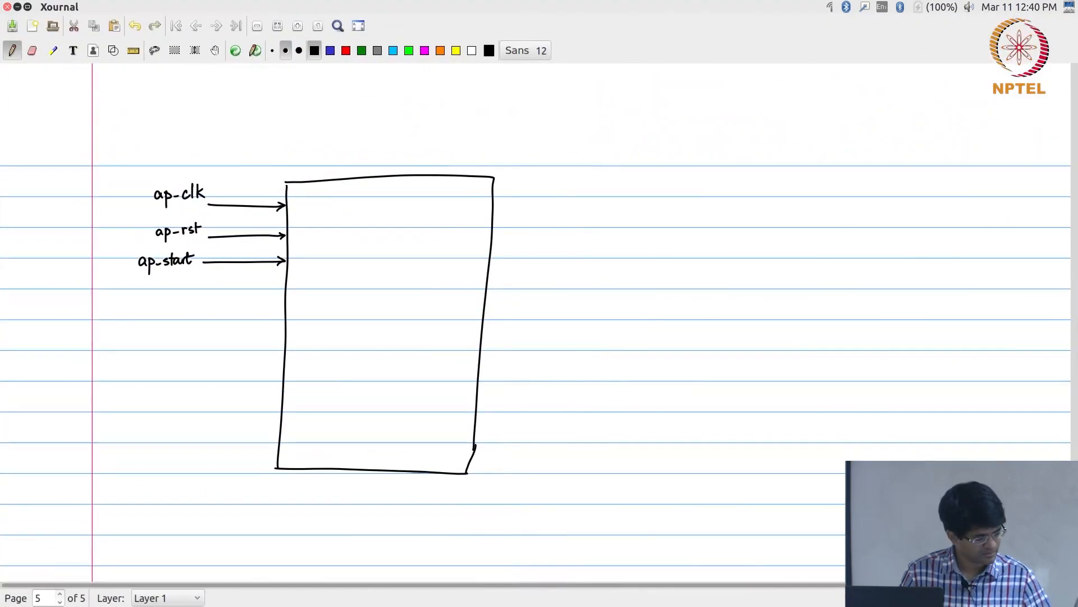
Draw output arrows on the block's right, labelled ap-done, ap-idle and ap-ready
drag(495, 190, 619, 182)
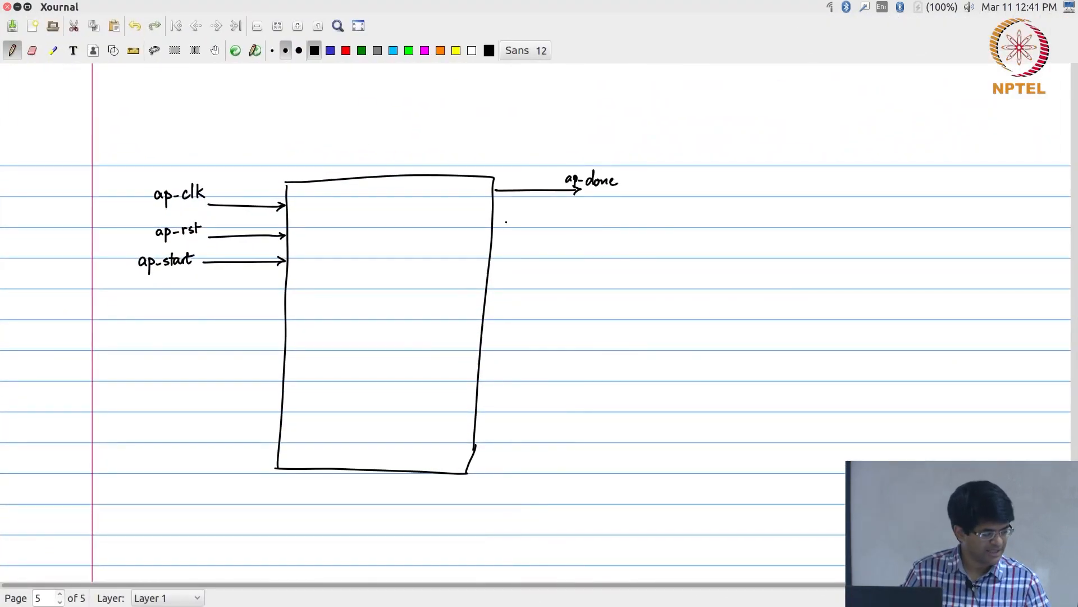
drag(496, 221, 581, 221)
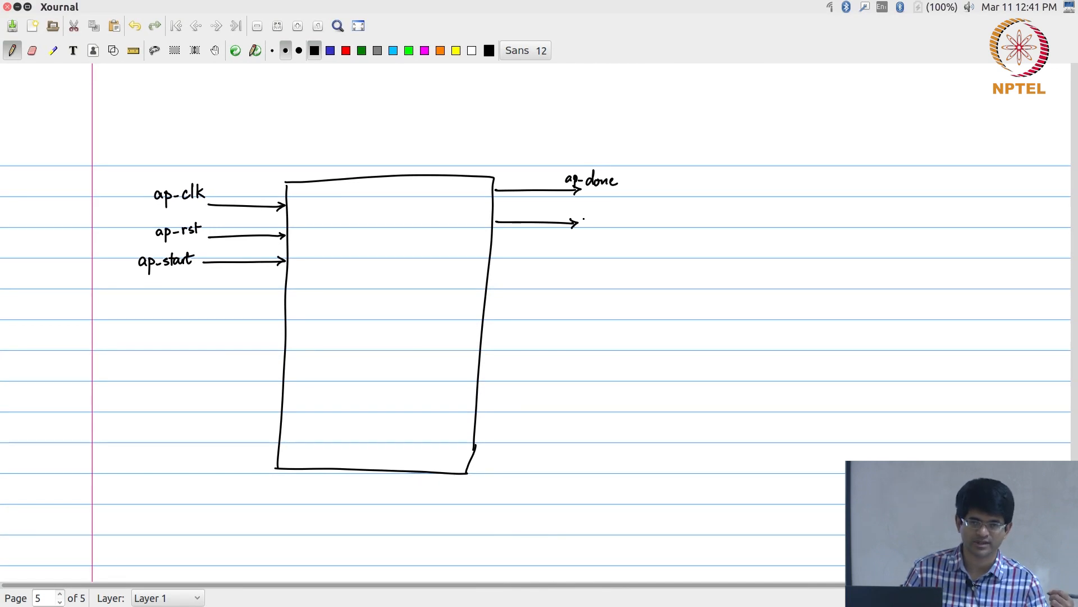
text(ap-idle)
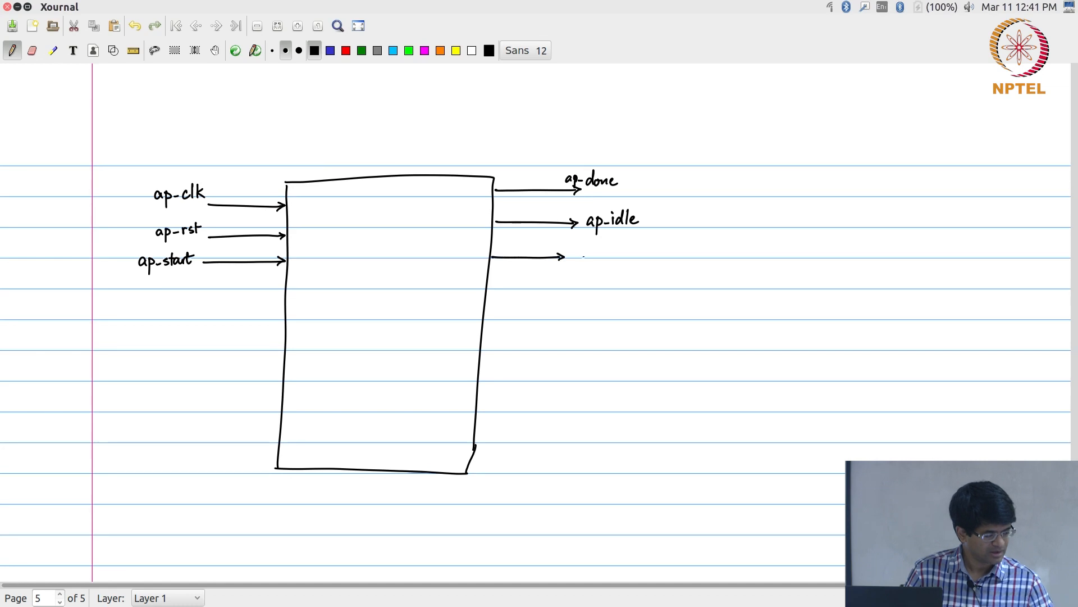
text(ap-rea)
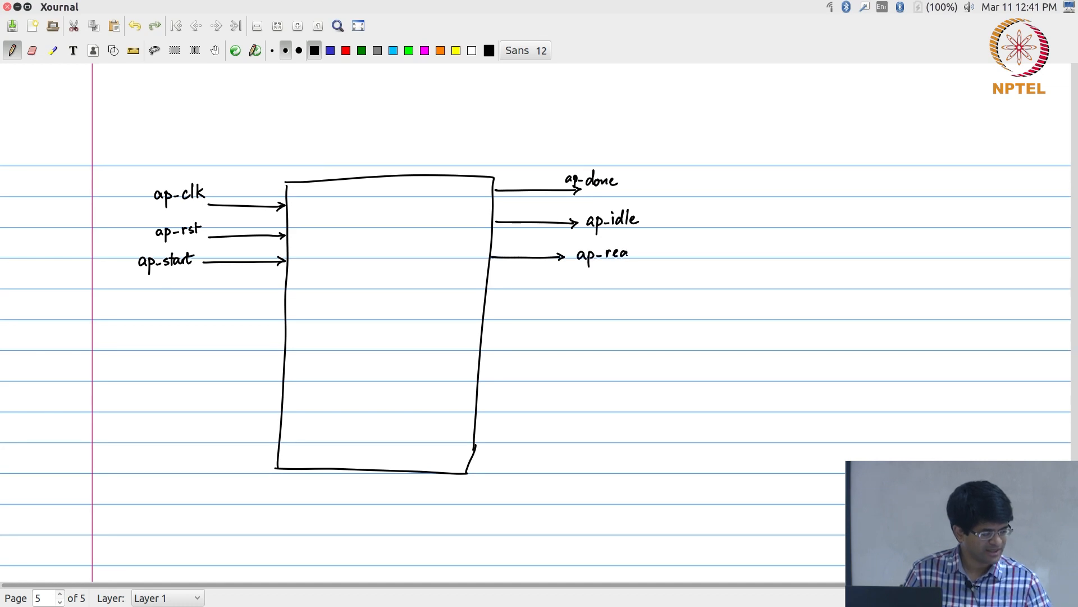
text(dy)
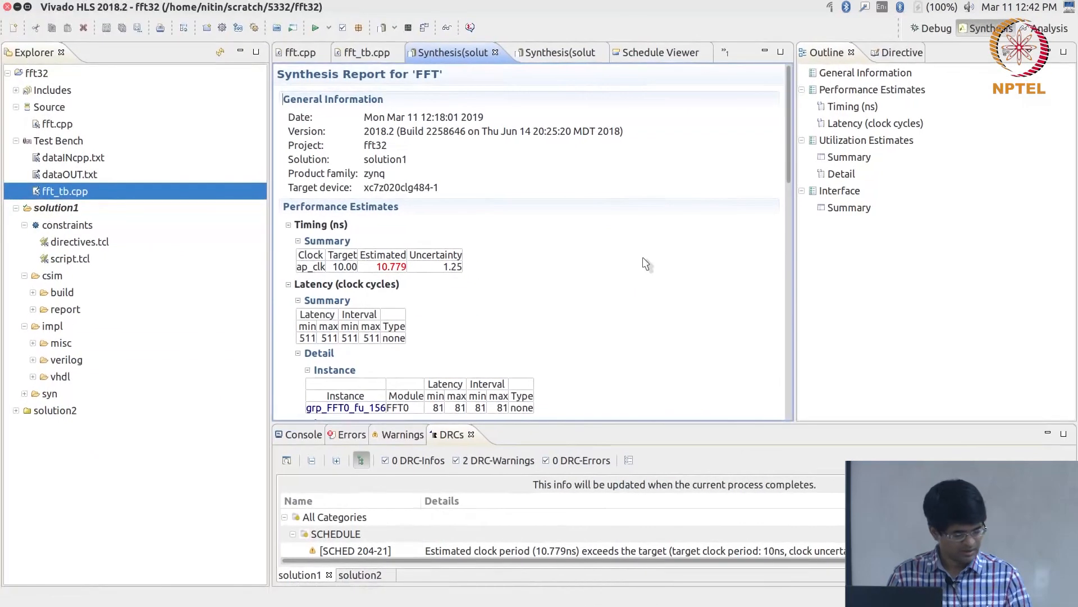
mouse_move(671, 209)
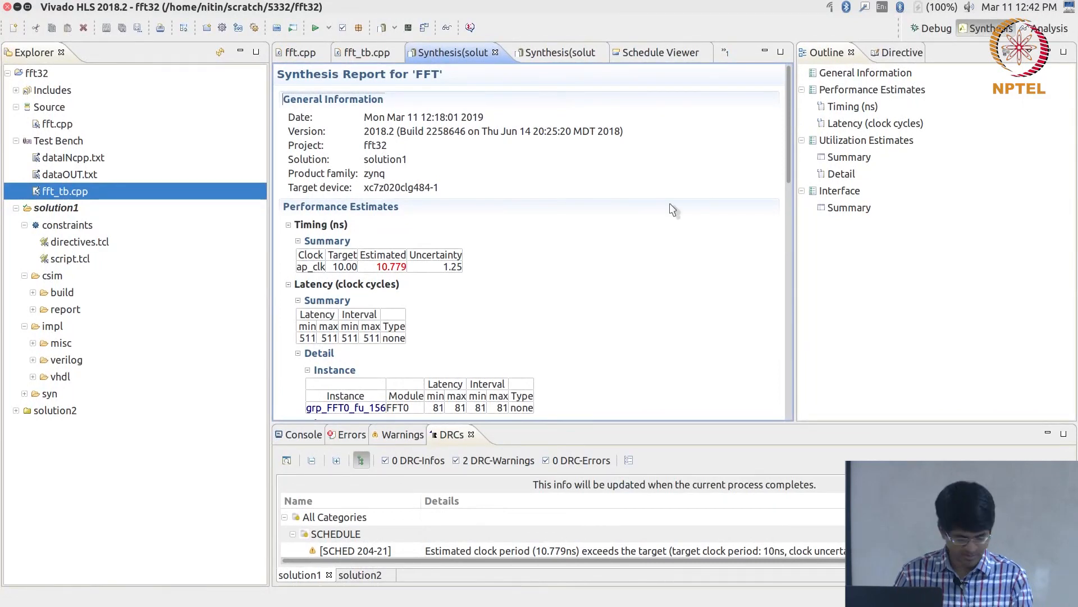
Scroll the synthesis report to the Interface Summary RTL ports table
scroll(down, 3)
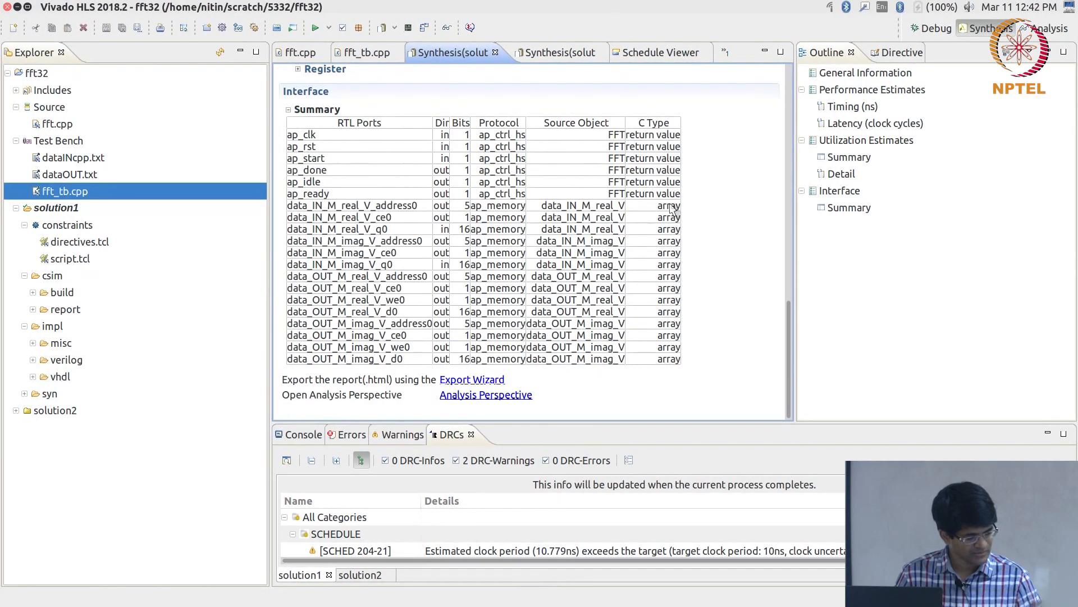
mouse_move(338, 285)
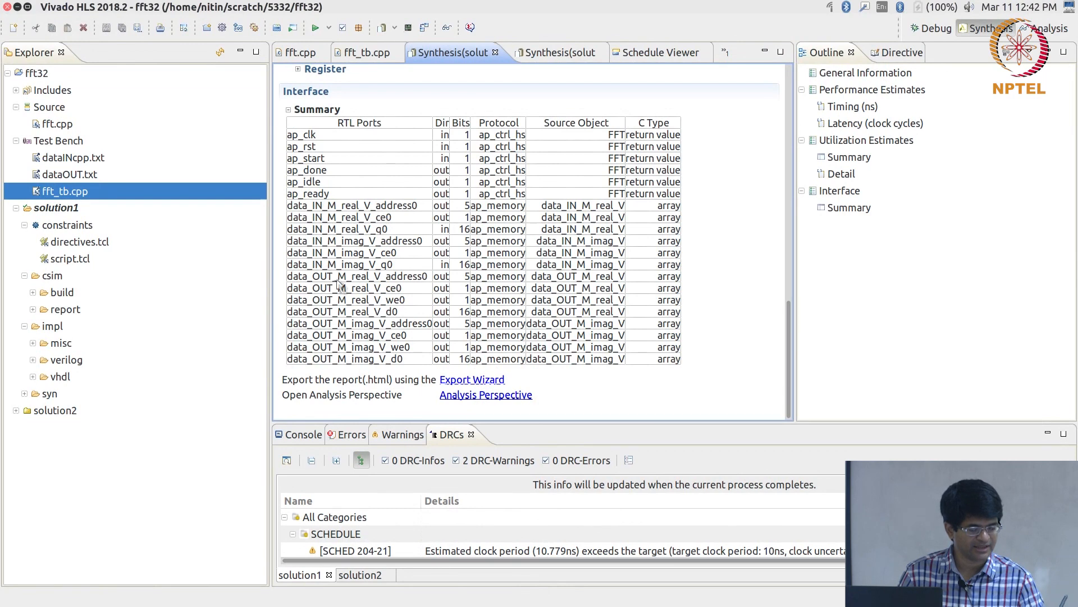
mouse_move(330, 332)
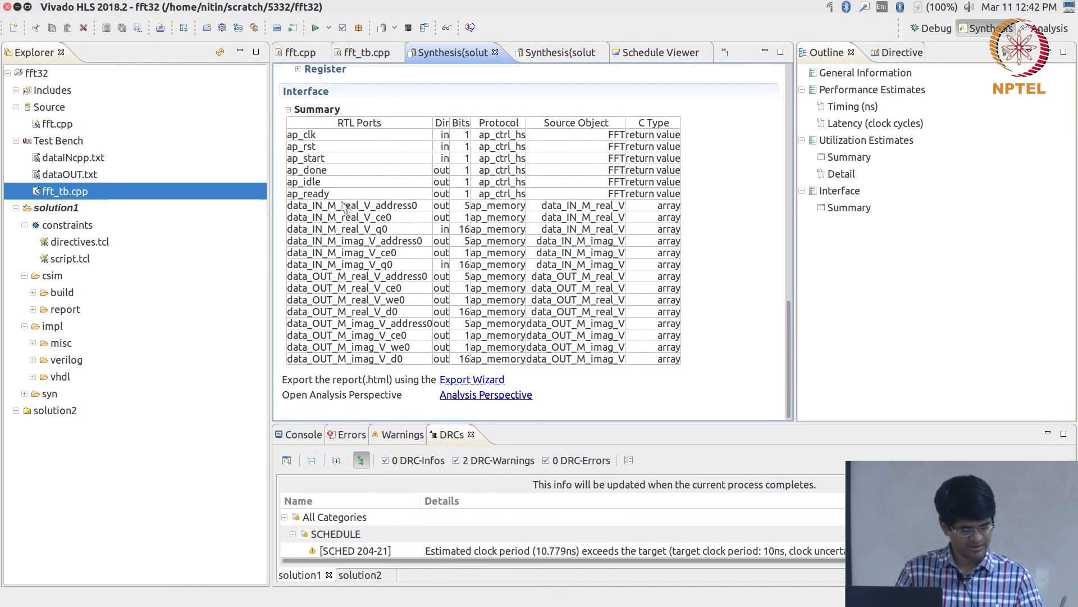
mouse_move(360, 210)
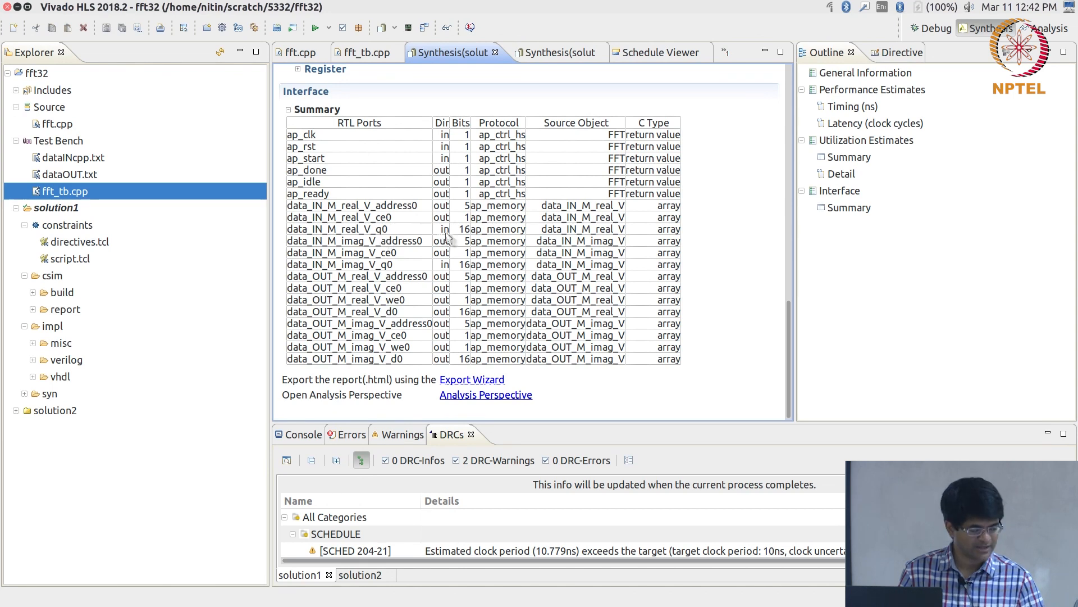
mouse_move(422, 230)
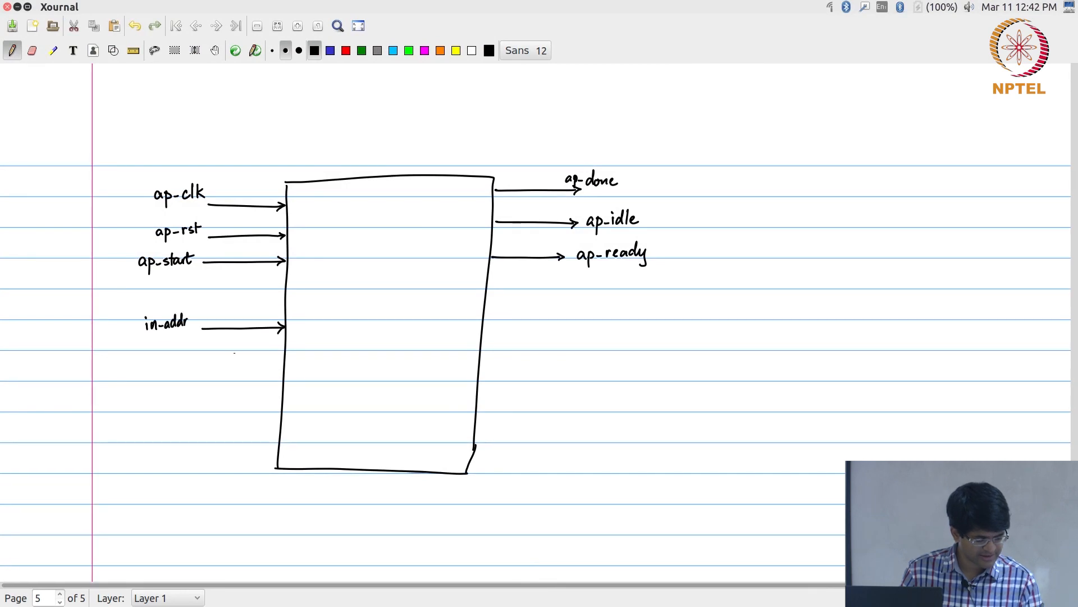
Draw the in-ce input arrow into the block and write the in-data label
drag(199, 355, 282, 354)
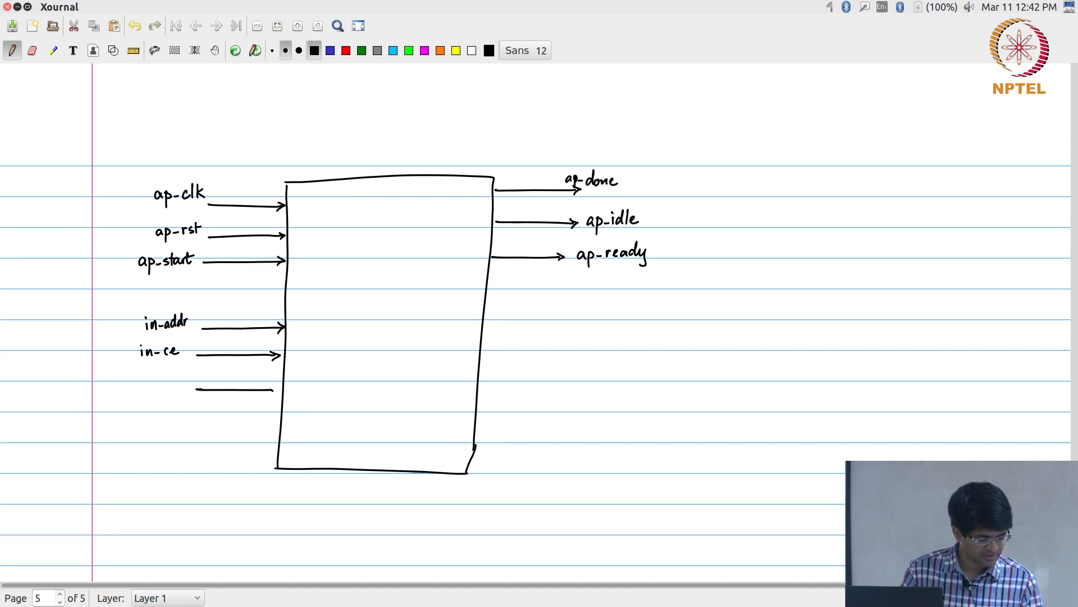
text(in-dat)
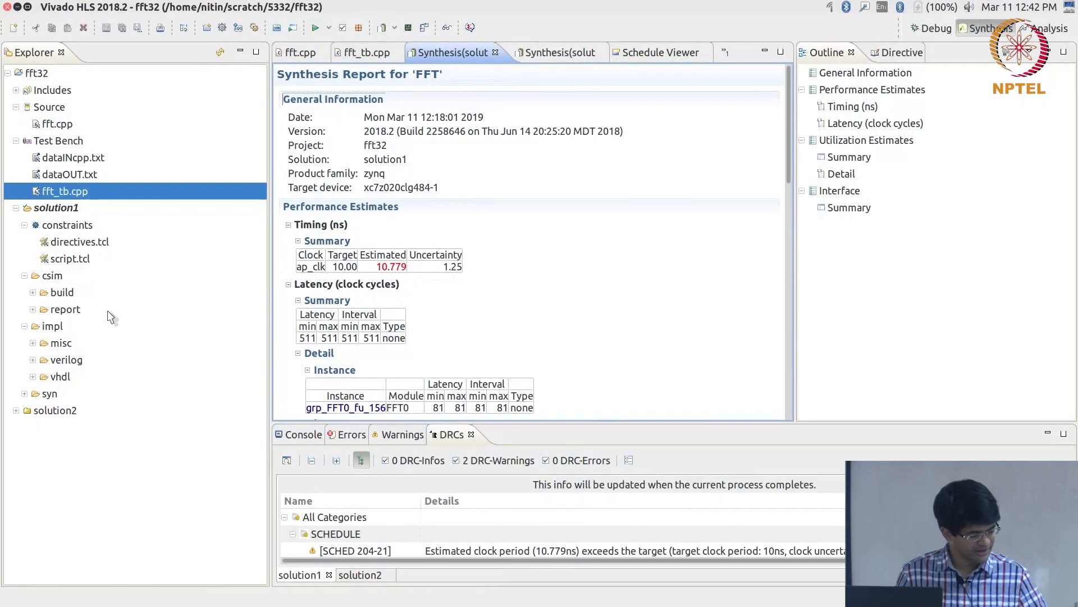
Scroll the report back to the Interface Summary showing data_IN and data_OUT ports
scroll(down, 3)
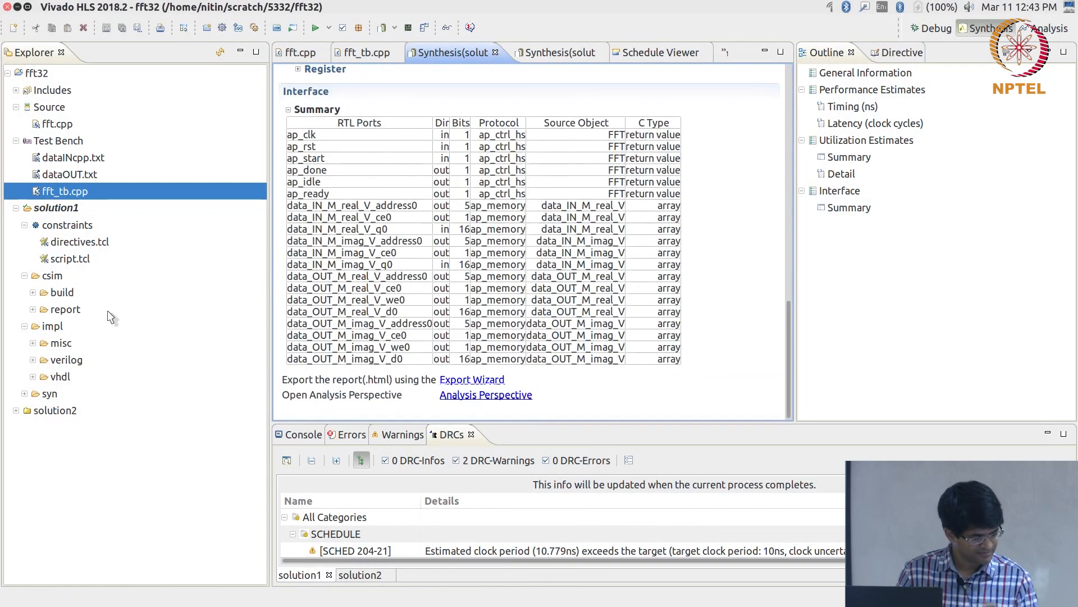
mouse_move(373, 204)
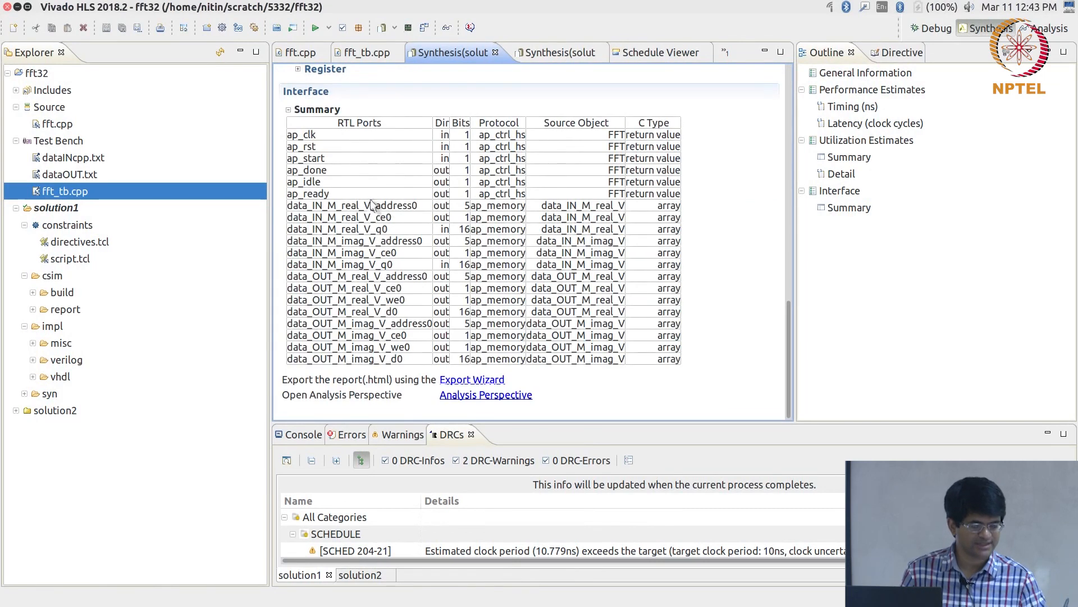
mouse_move(476, 209)
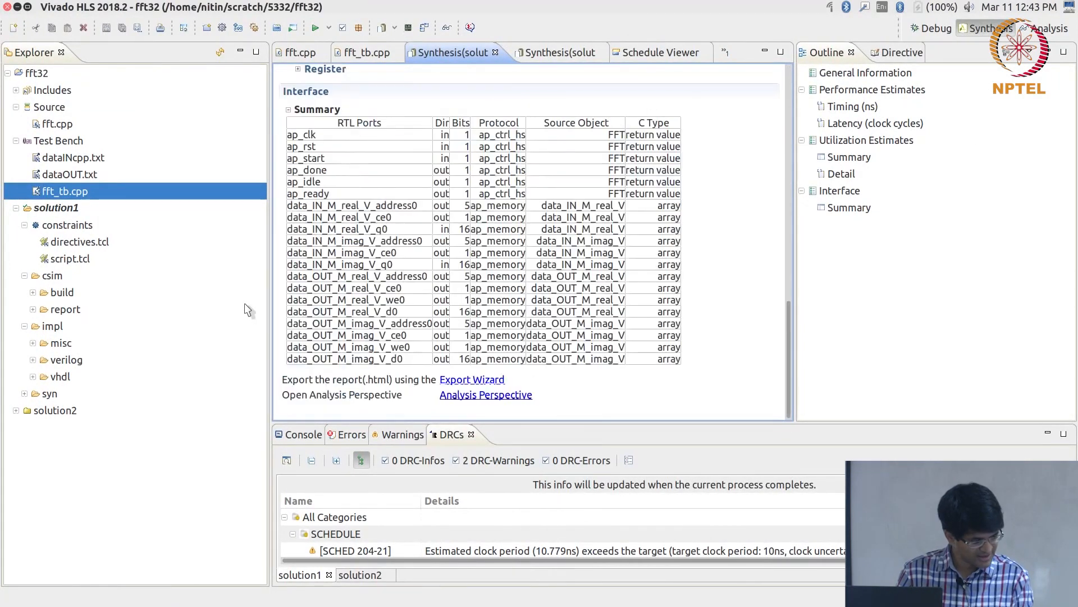
mouse_move(446, 218)
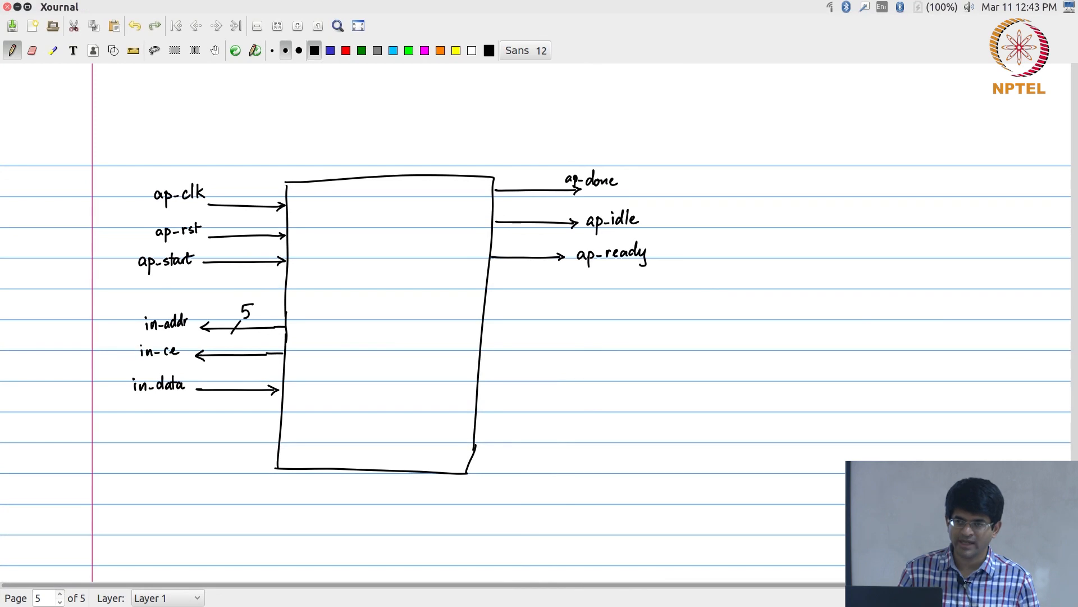
Draw a memory box left of the block and label it data-in RAM
drag(66, 296, 65, 423)
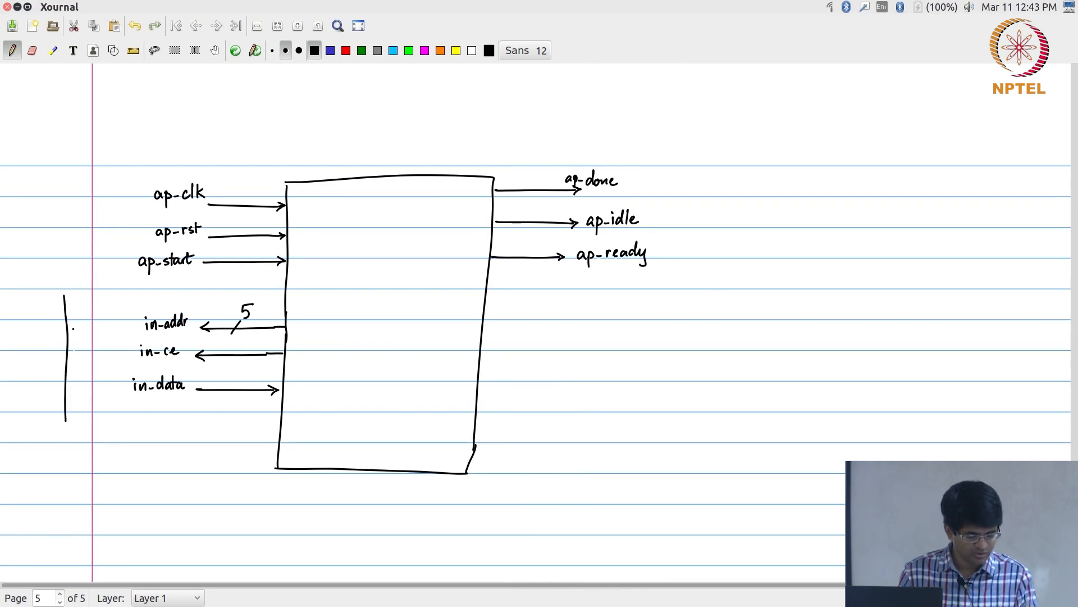
drag(66, 296, 134, 427)
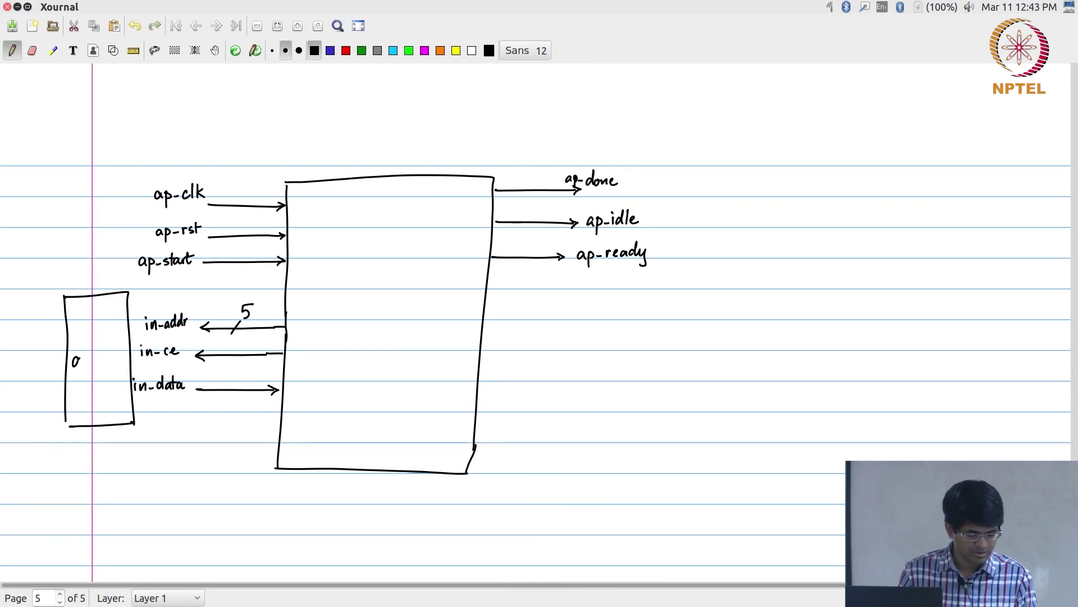
text(data-ir)
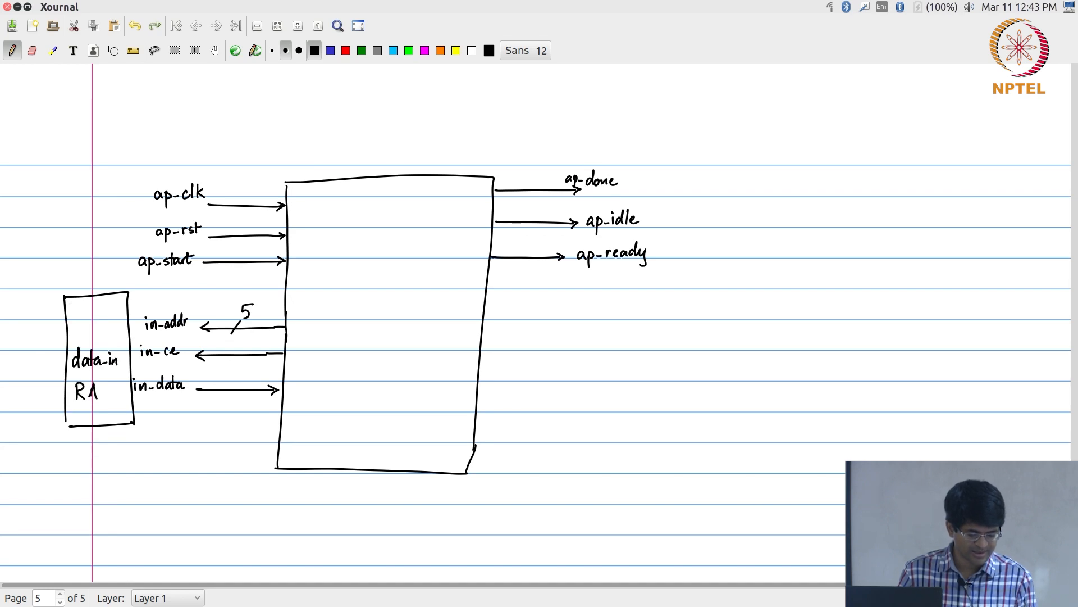
text(RAM)
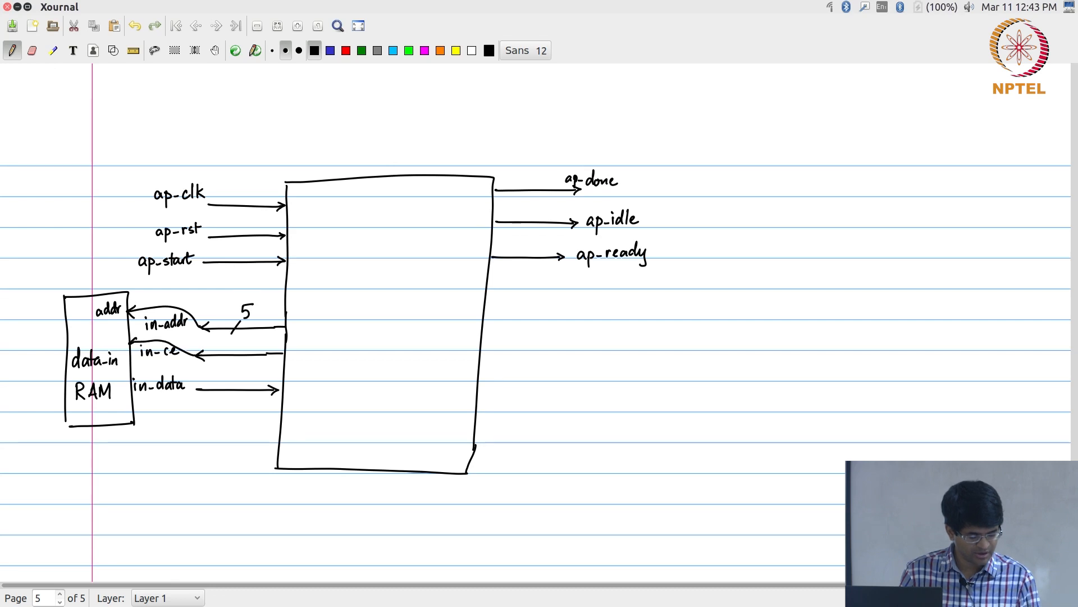
Label the RAM's ce and data connections and name the main block FFT
text(ce)
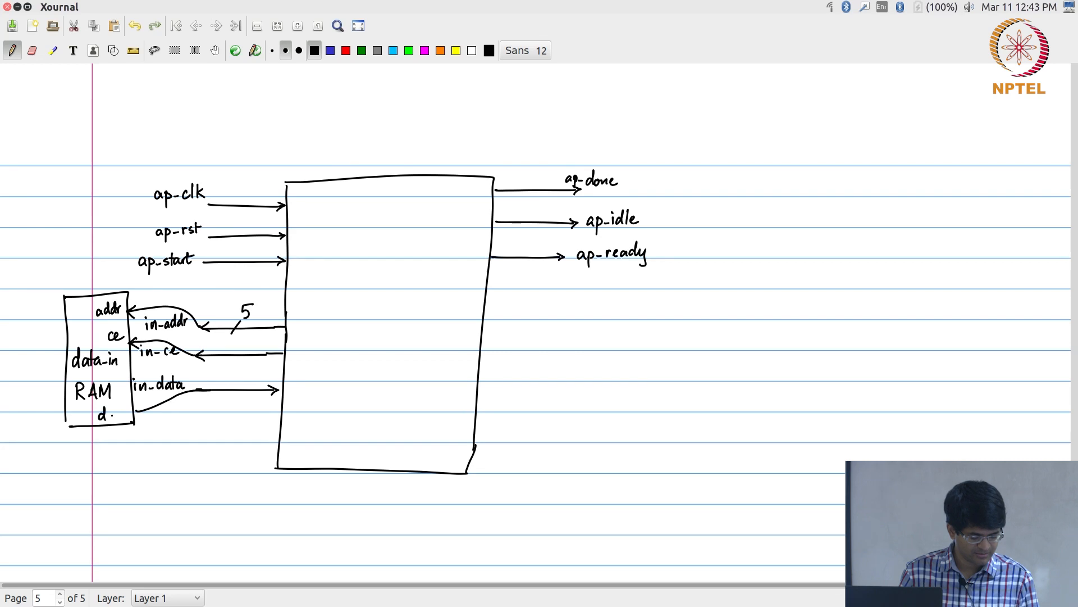
text(ata)
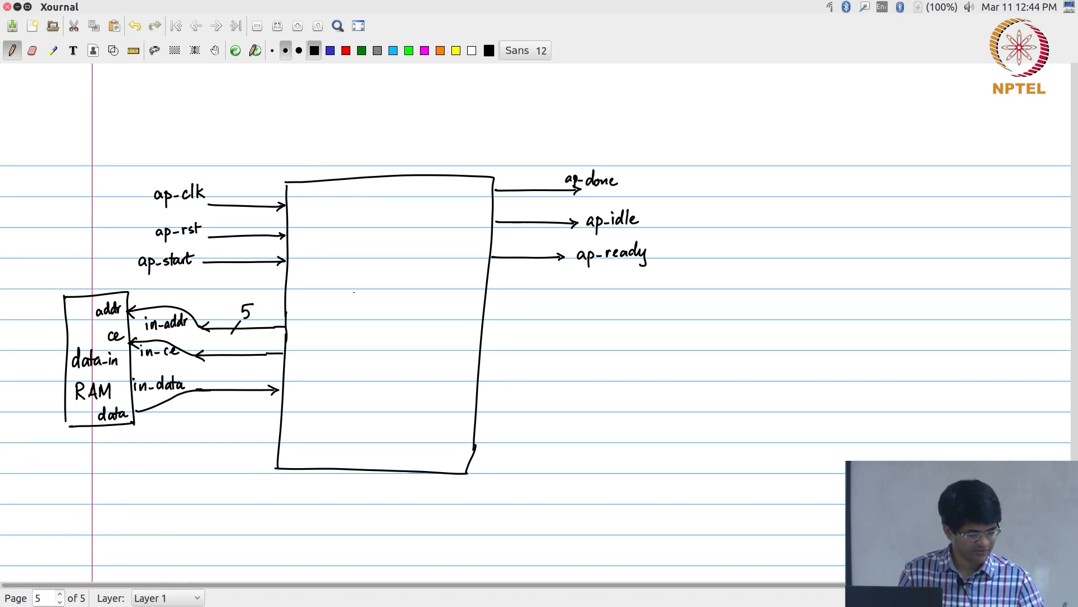
text(FFT)
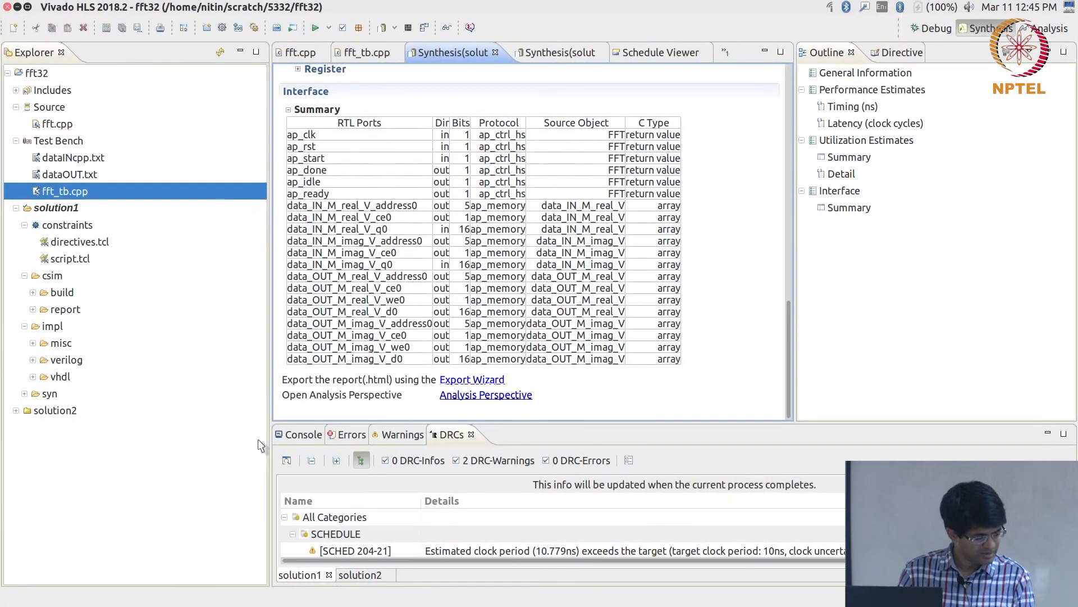
mouse_move(454, 298)
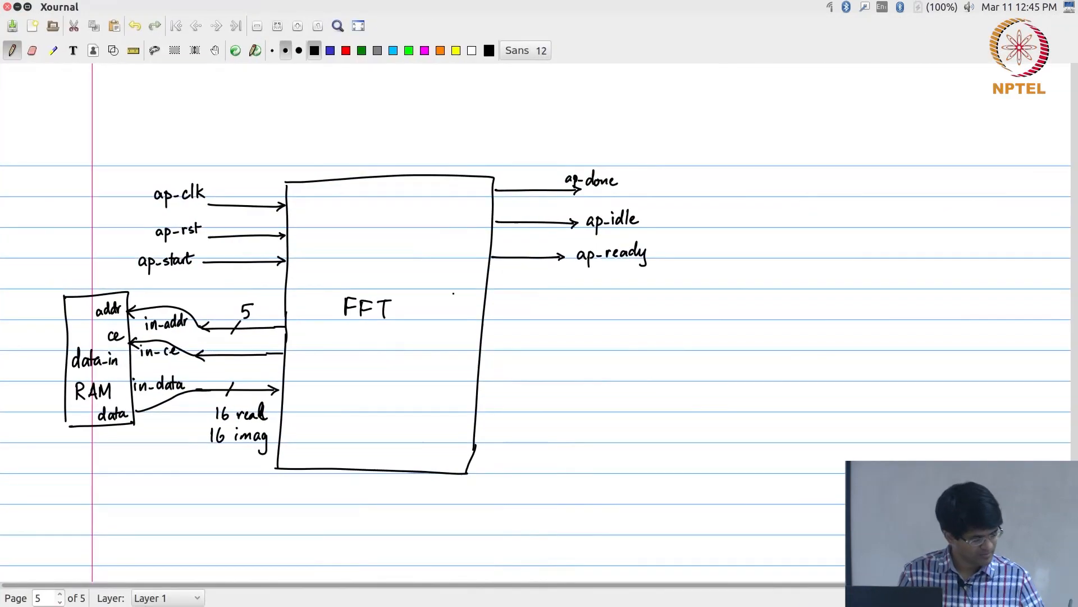
Add out-addr, out-we and out_real/imag output arrows, with a line leading from out_addr
drag(488, 325, 592, 323)
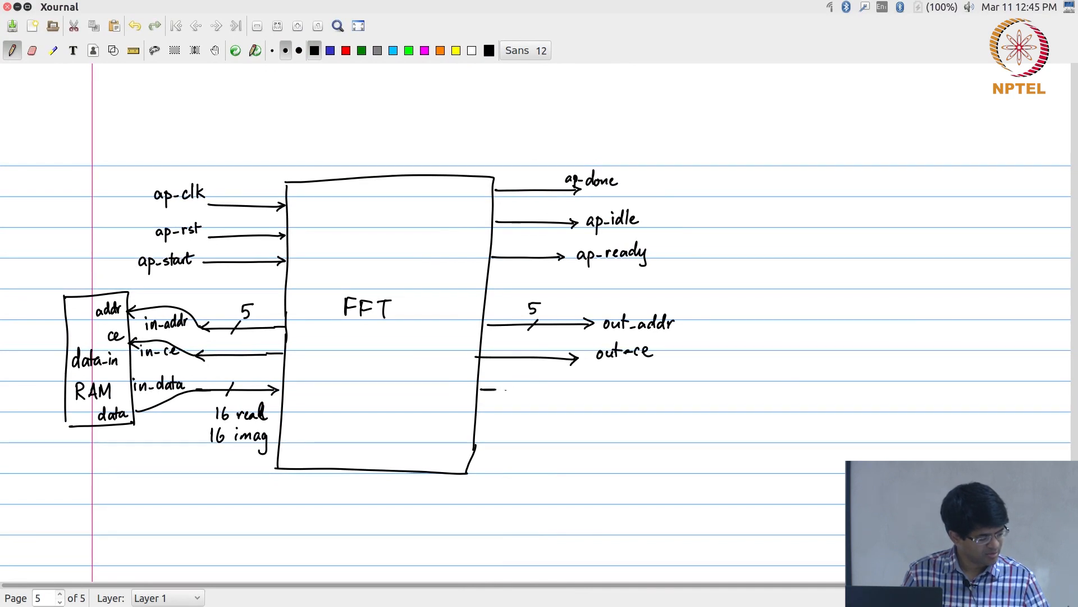
drag(482, 389, 591, 388)
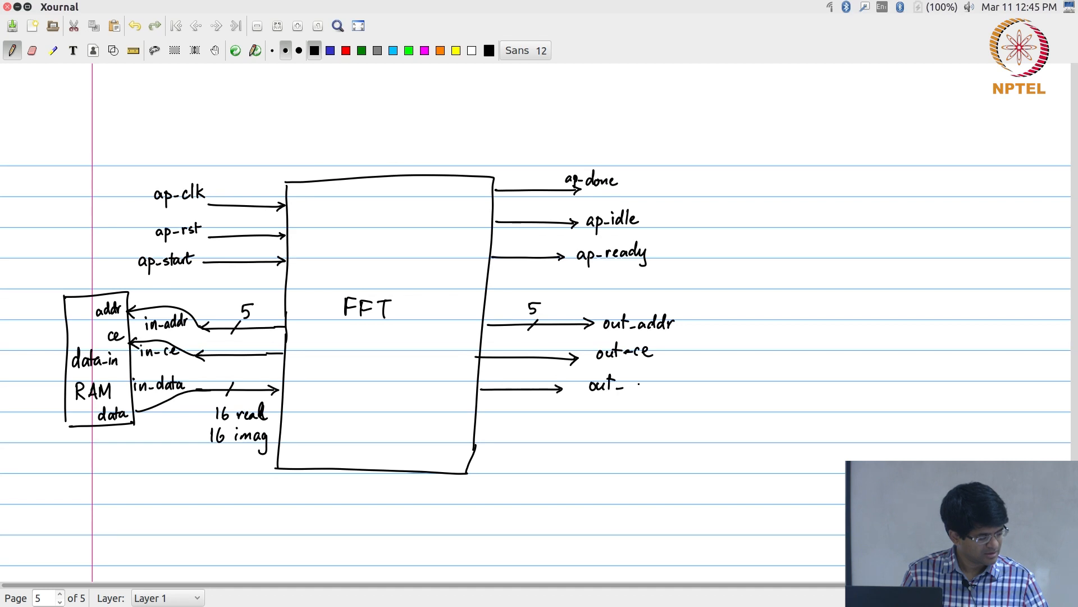
text(we)
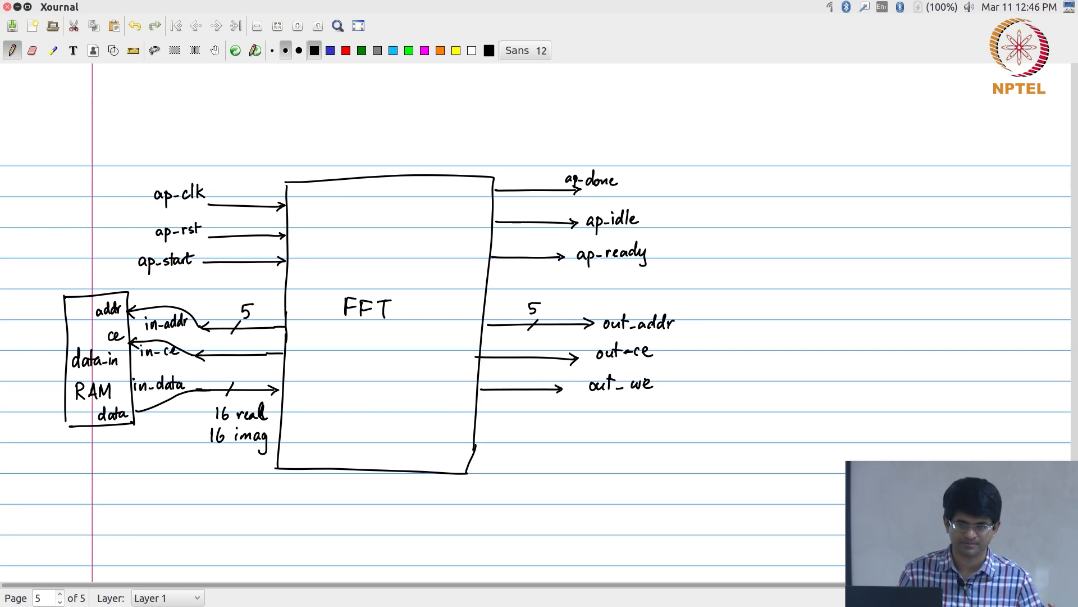
drag(474, 423, 571, 425)
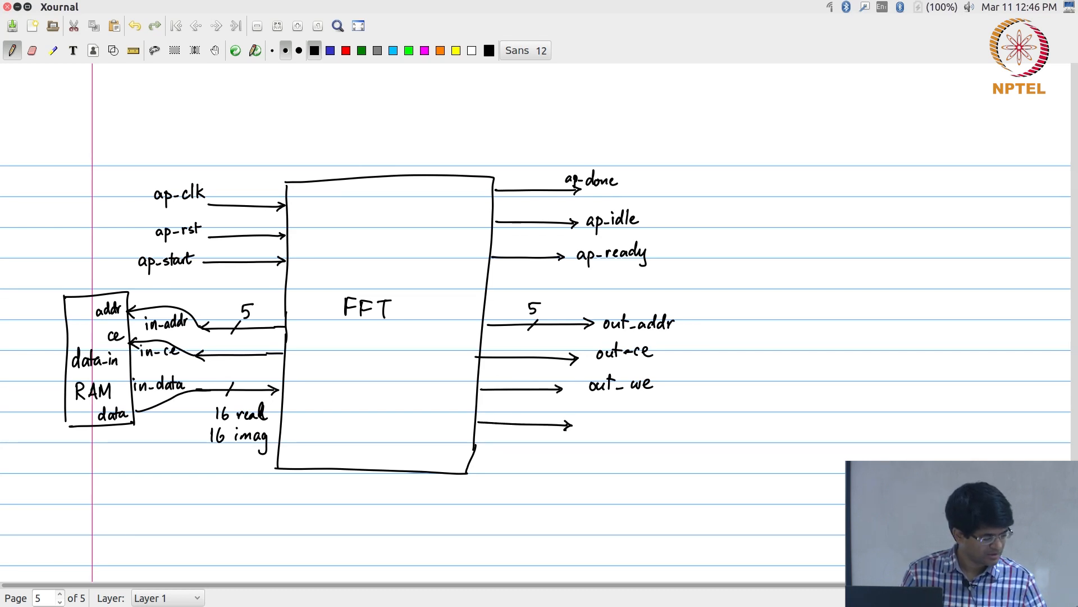
text(out_real, imag)
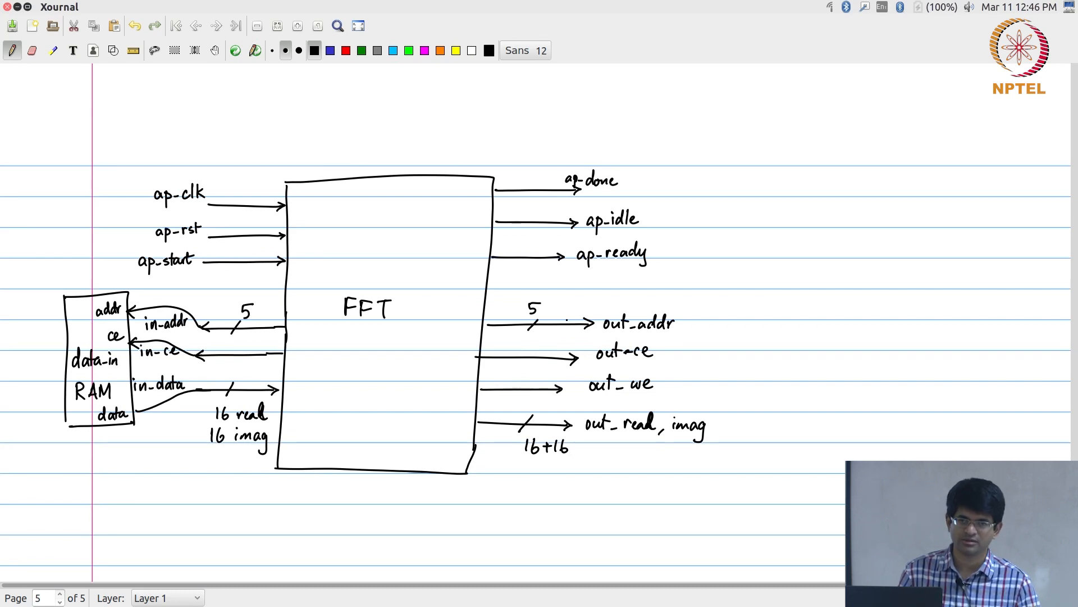
drag(571, 323, 695, 289)
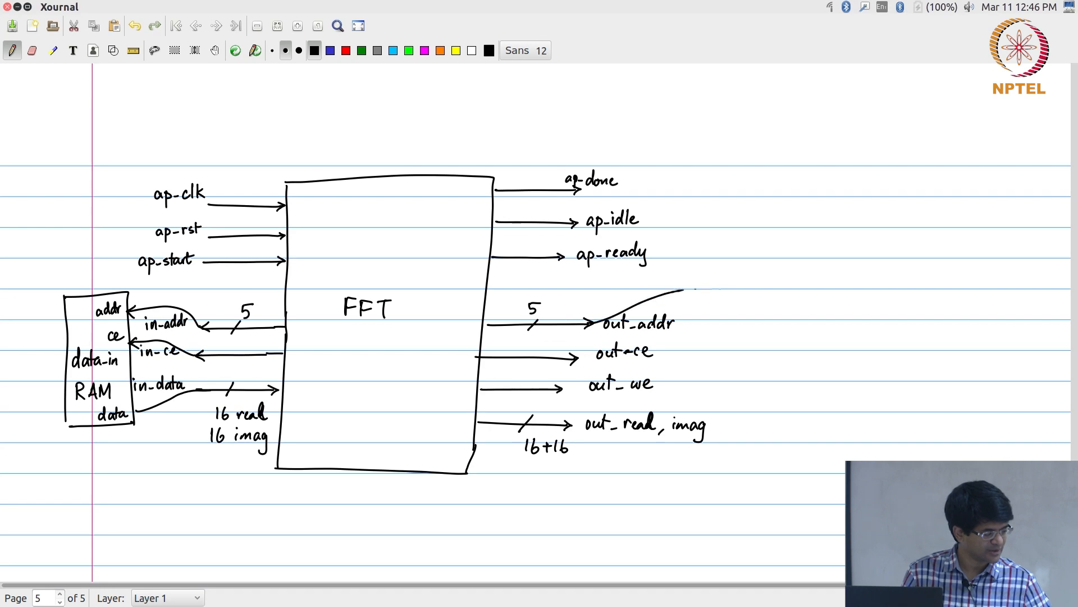
drag(764, 282, 829, 426)
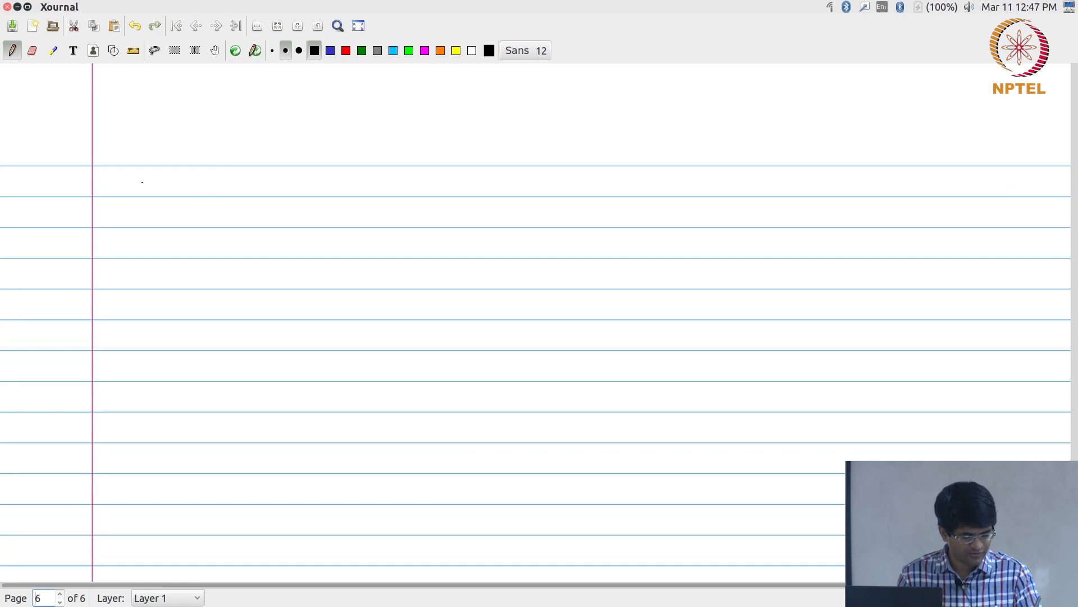
Sketch a C program listing with main() and FFT(), plus CPU and Memory boxes
drag(150, 177, 145, 191)
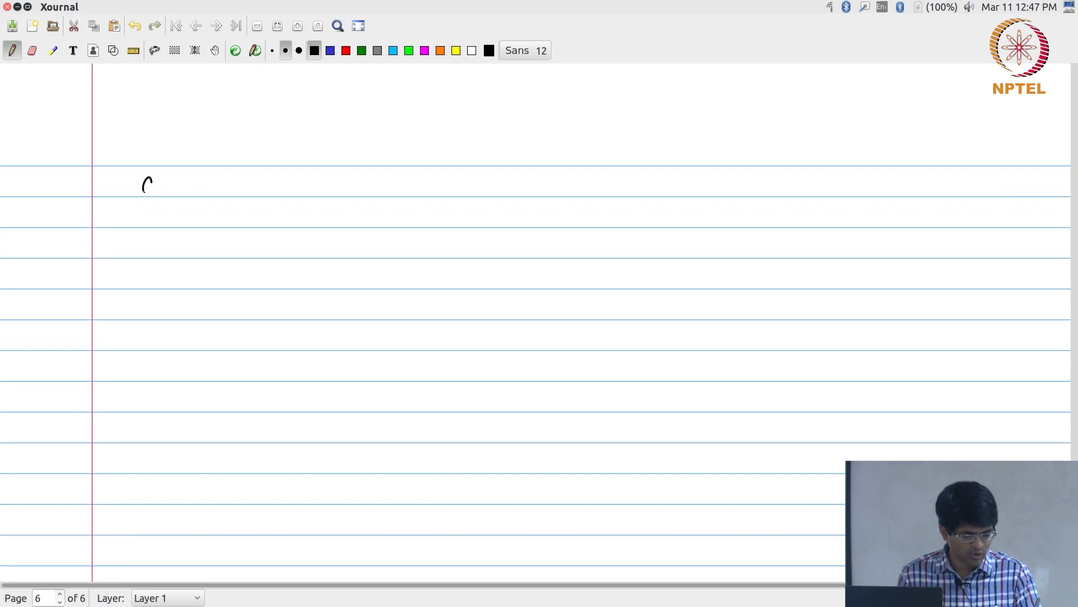
drag(141, 189, 203, 199)
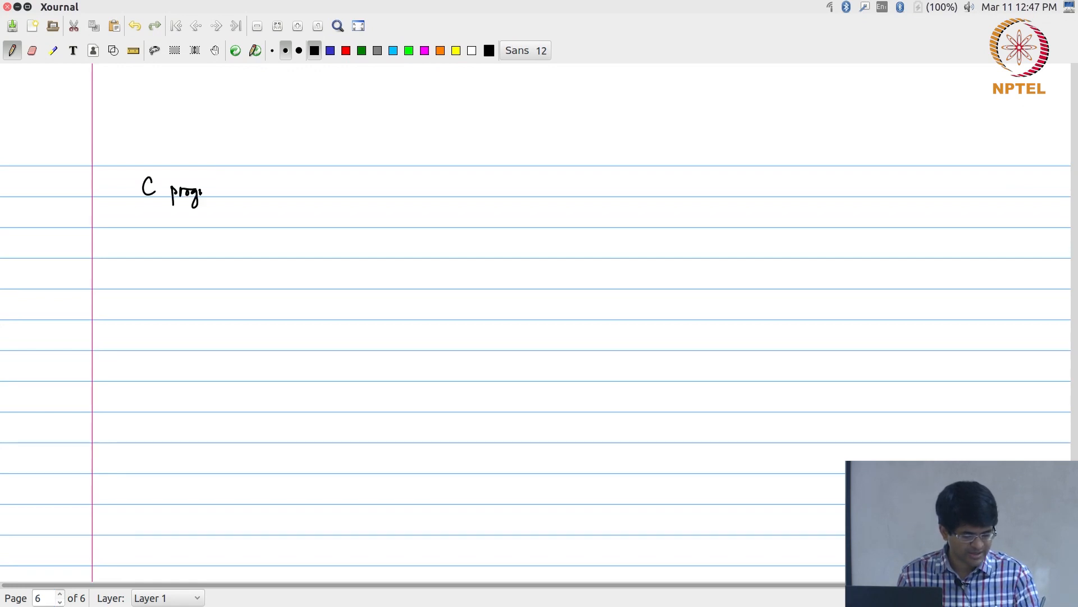
drag(207, 193, 296, 179)
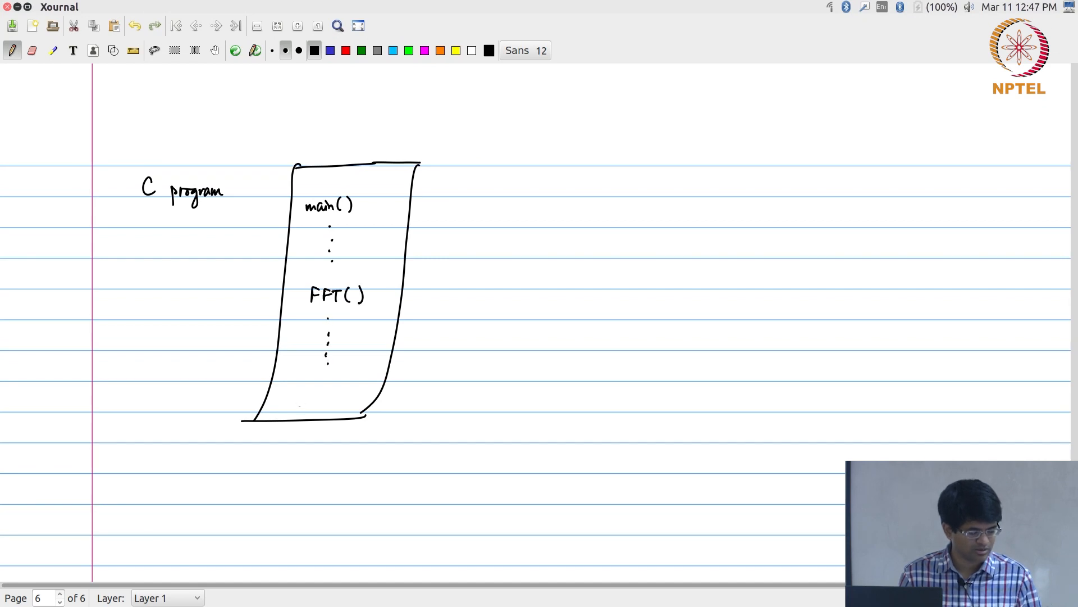
drag(296, 407, 319, 406)
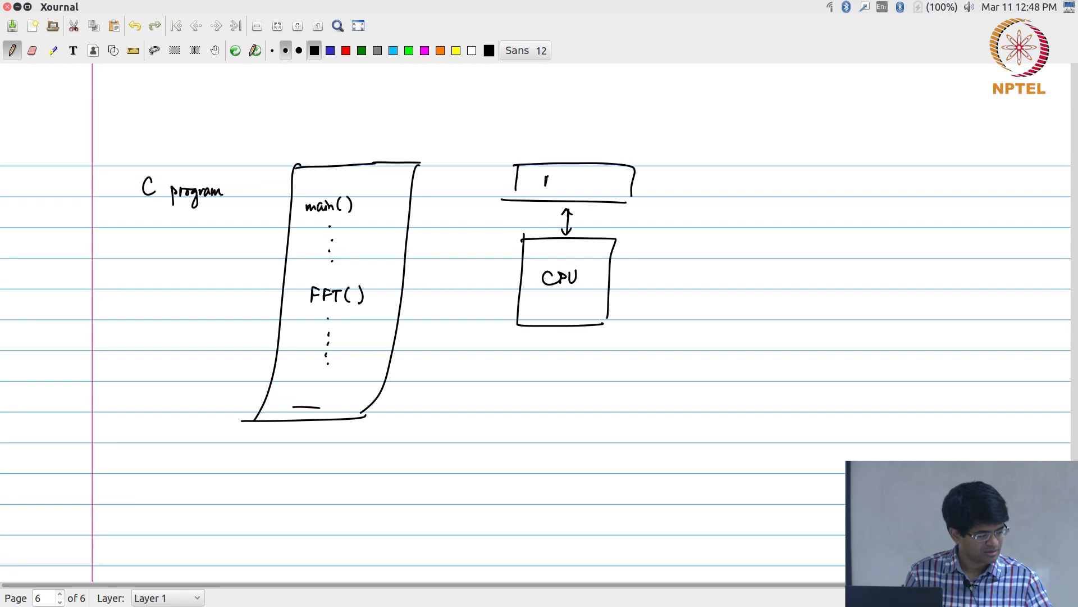
text(Memory.)
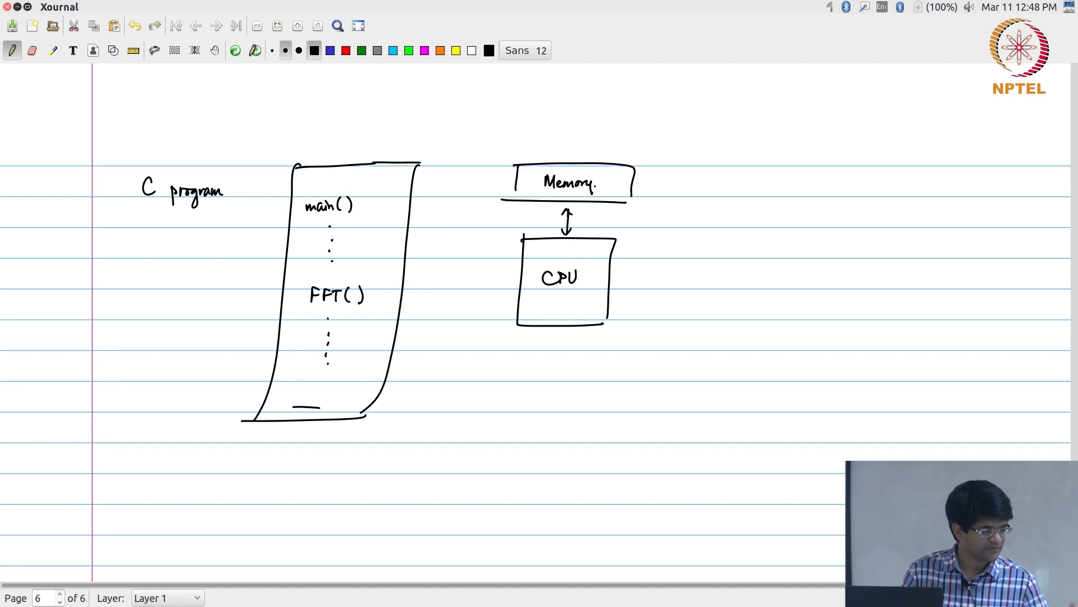
Draw a red HW box with its label
click(346, 51)
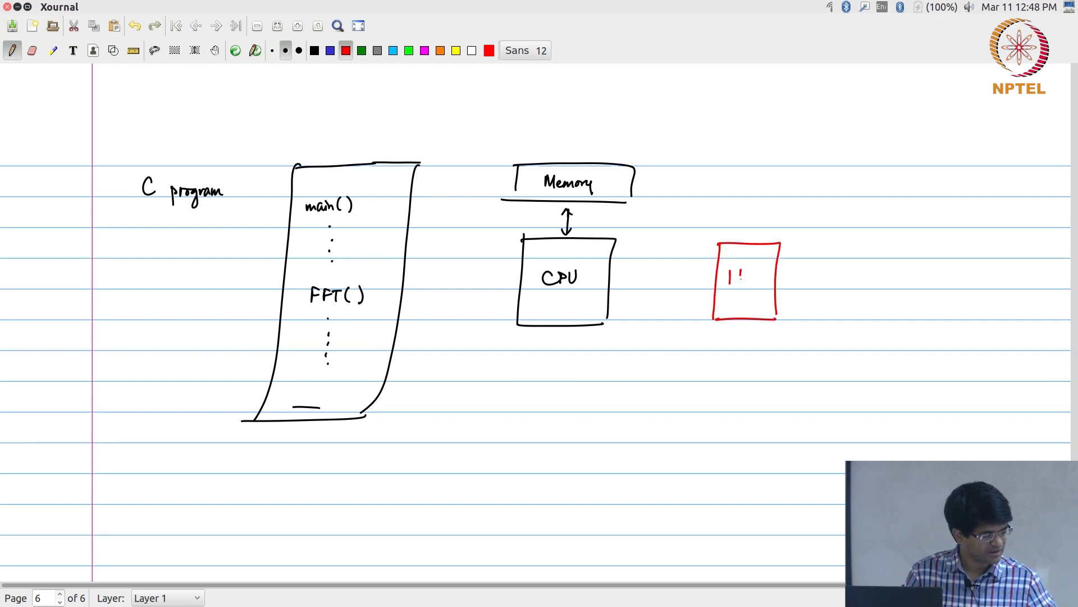
drag(729, 275, 764, 275)
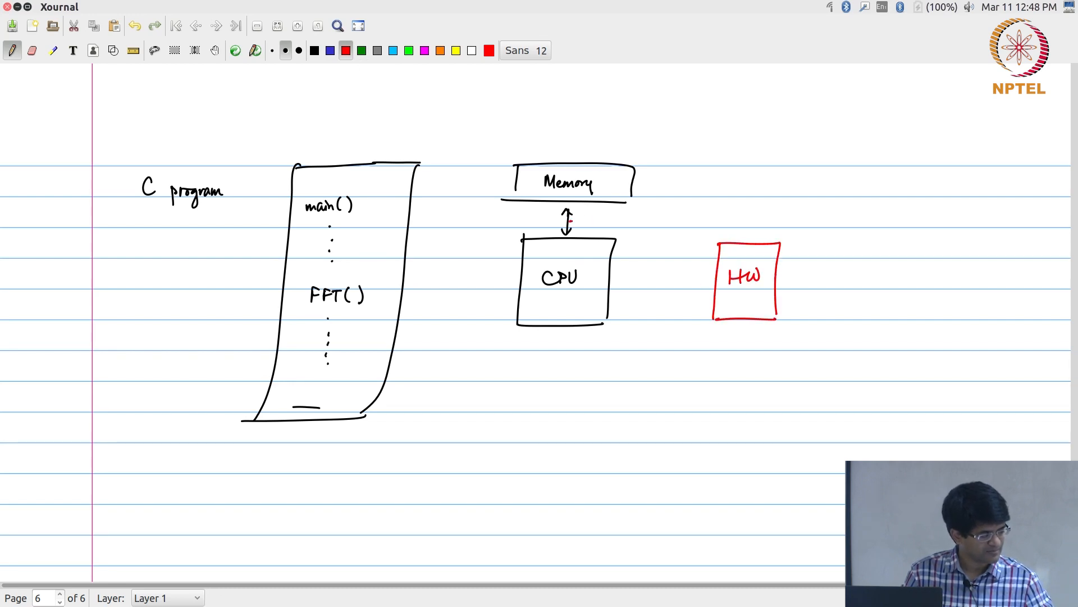
drag(584, 216, 709, 265)
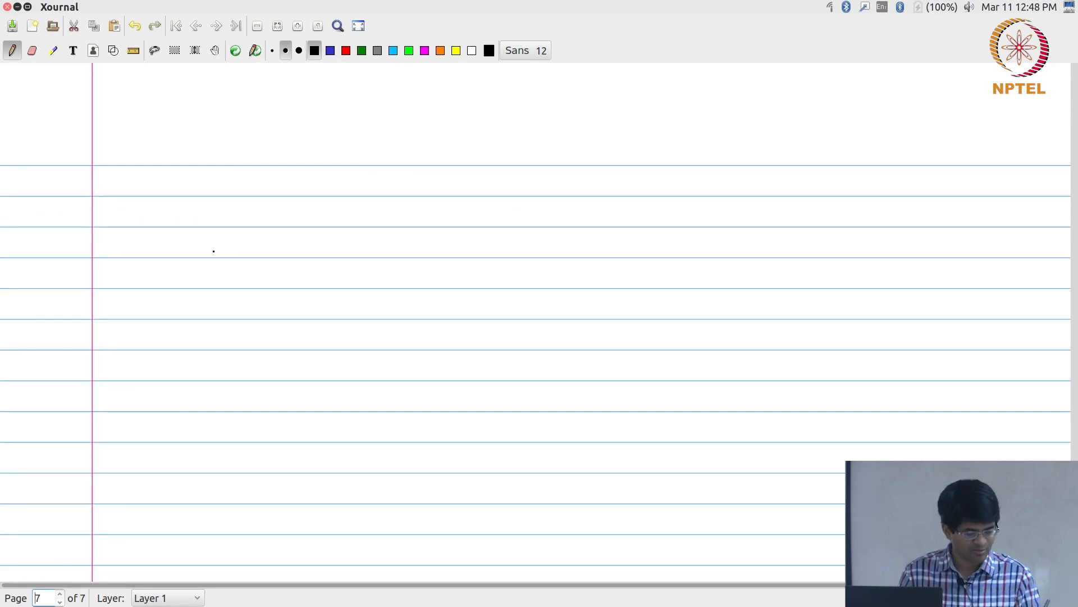
Draw the CPU box, a vertical BUS bar, and a bus-connected box labelled Accel
drag(182, 261, 337, 317)
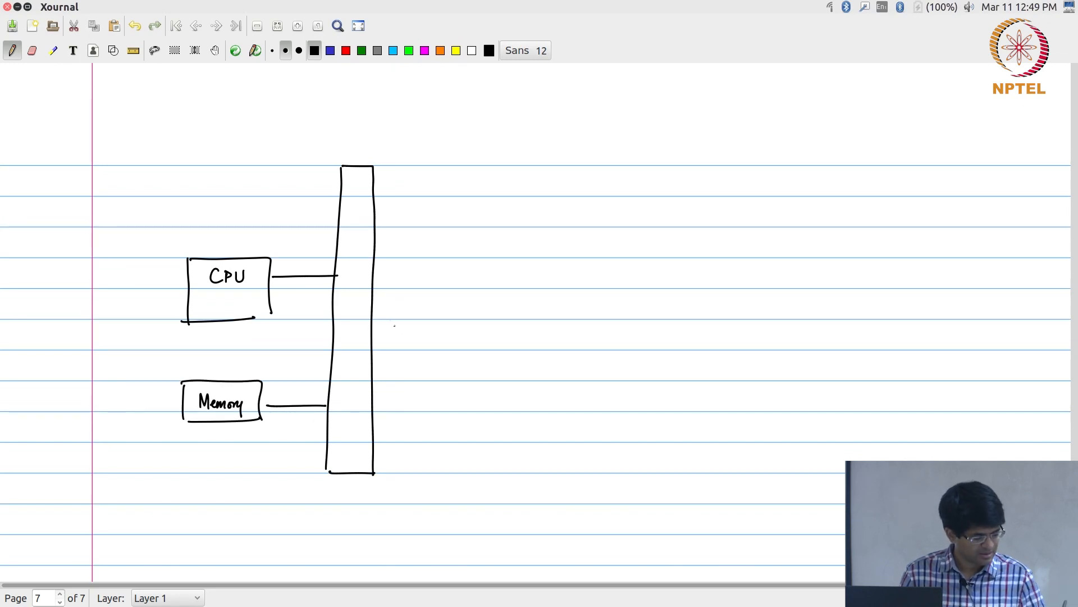
drag(347, 264, 358, 306)
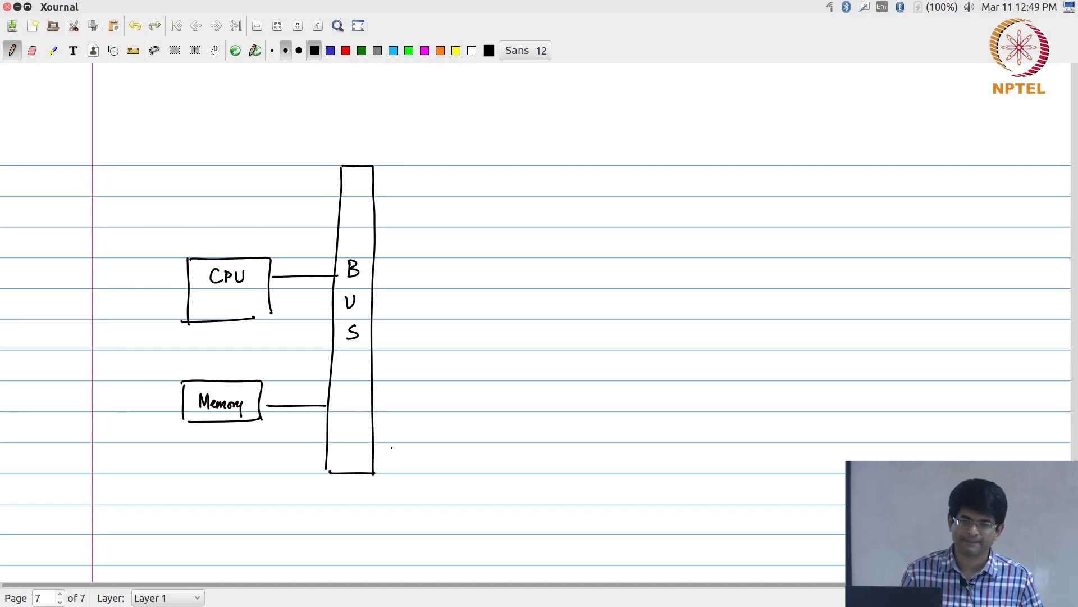
drag(374, 244, 430, 245)
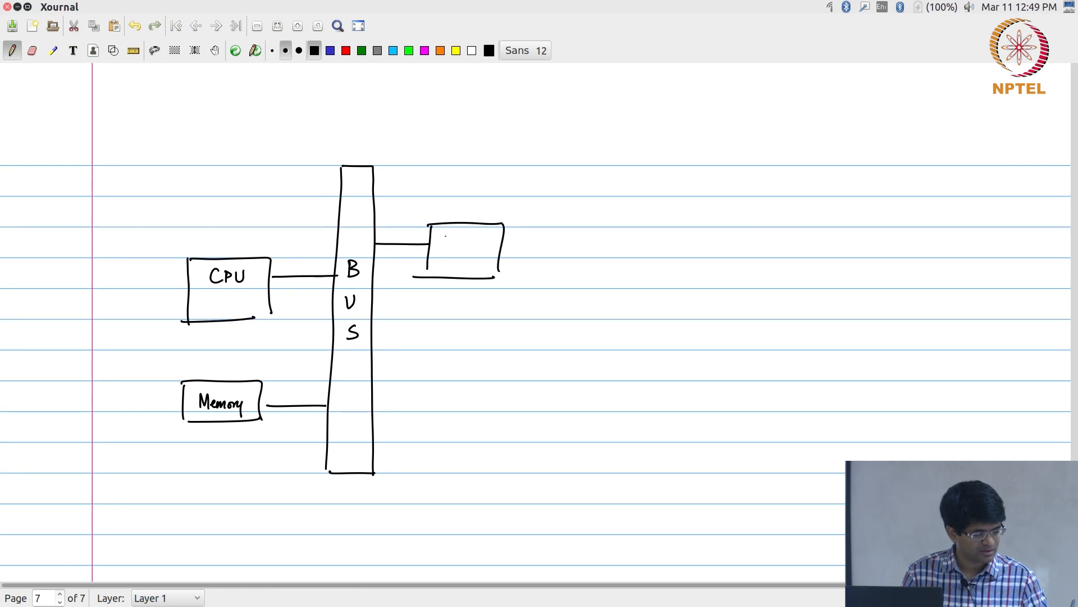
text(Accel)
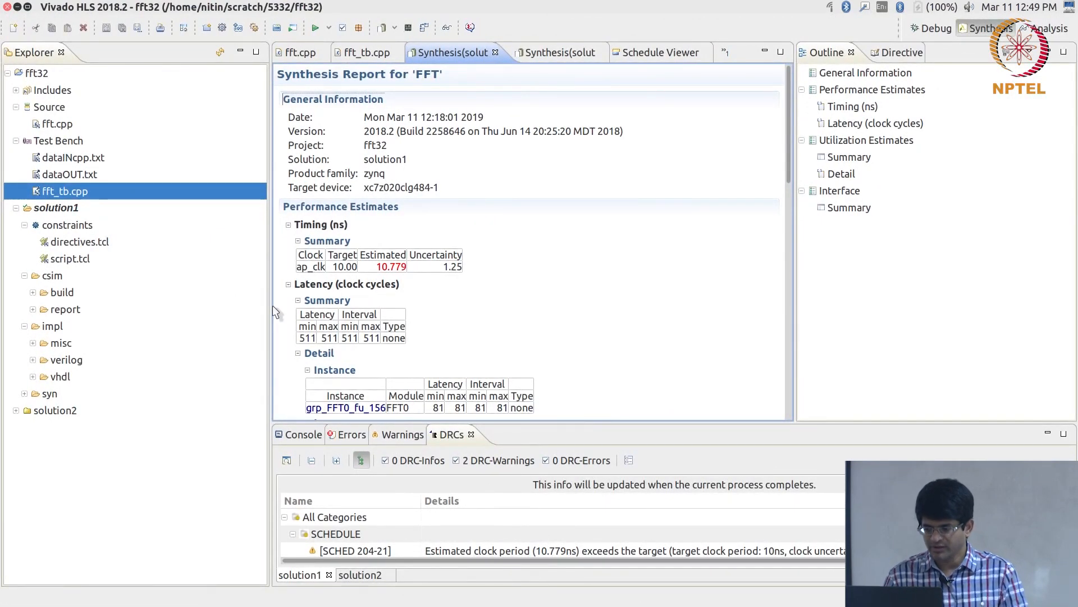
mouse_move(433, 78)
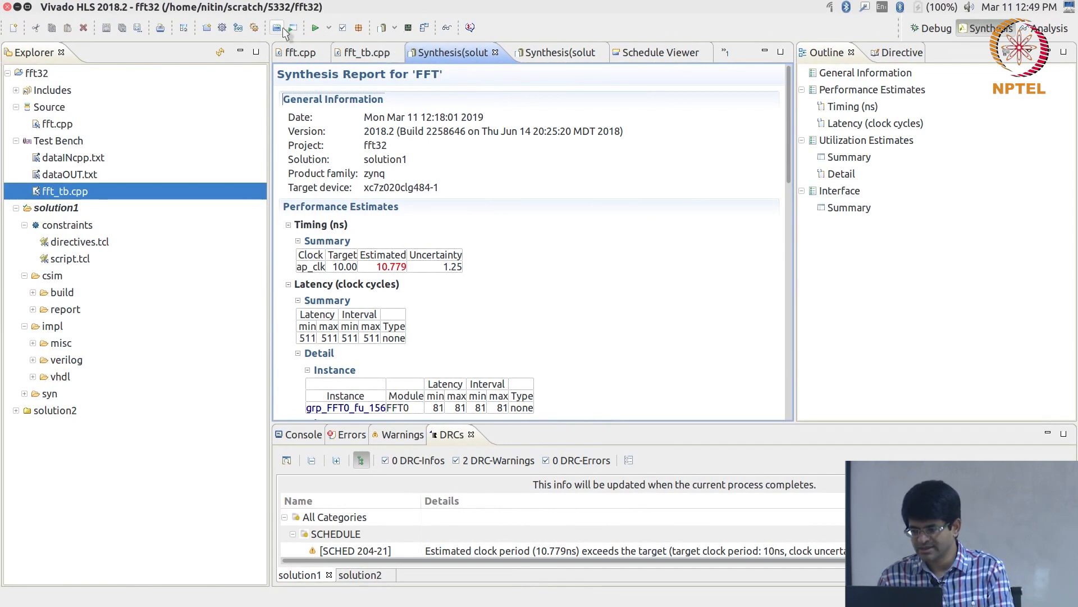
mouse_move(291, 28)
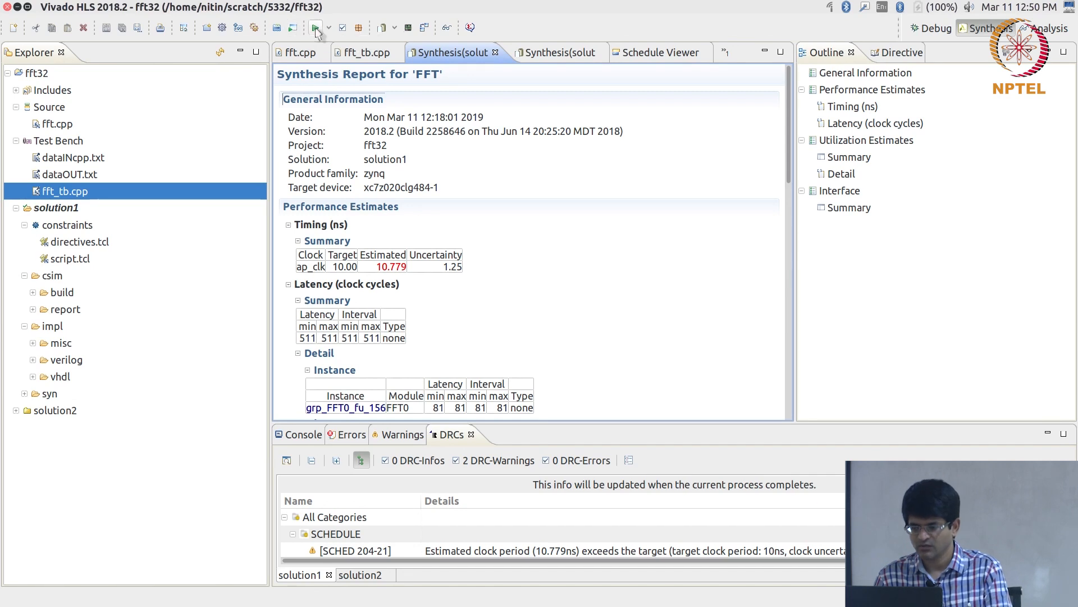
mouse_move(339, 28)
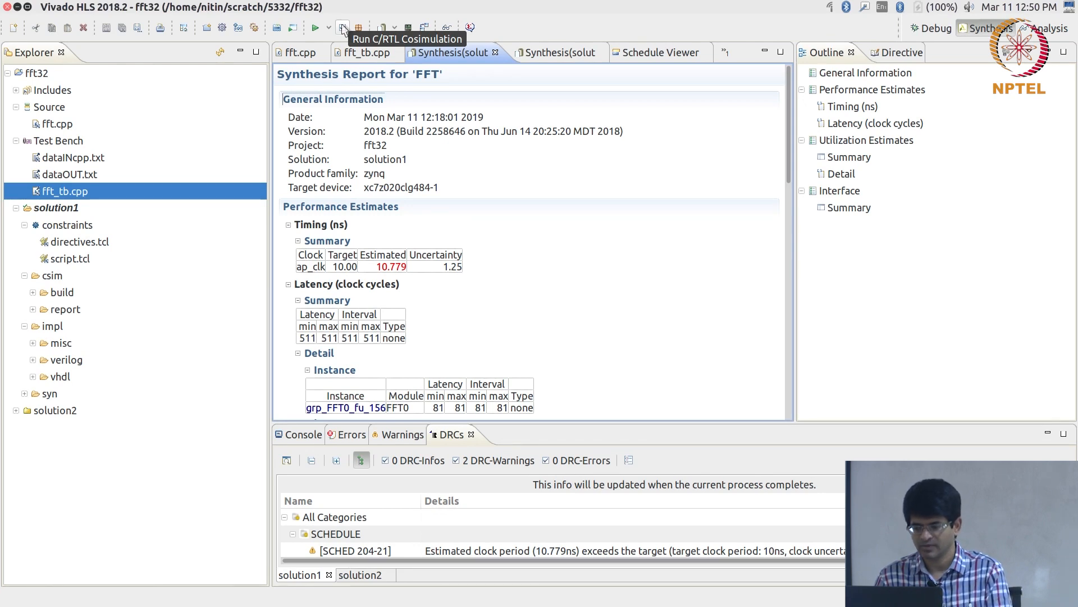
mouse_move(356, 29)
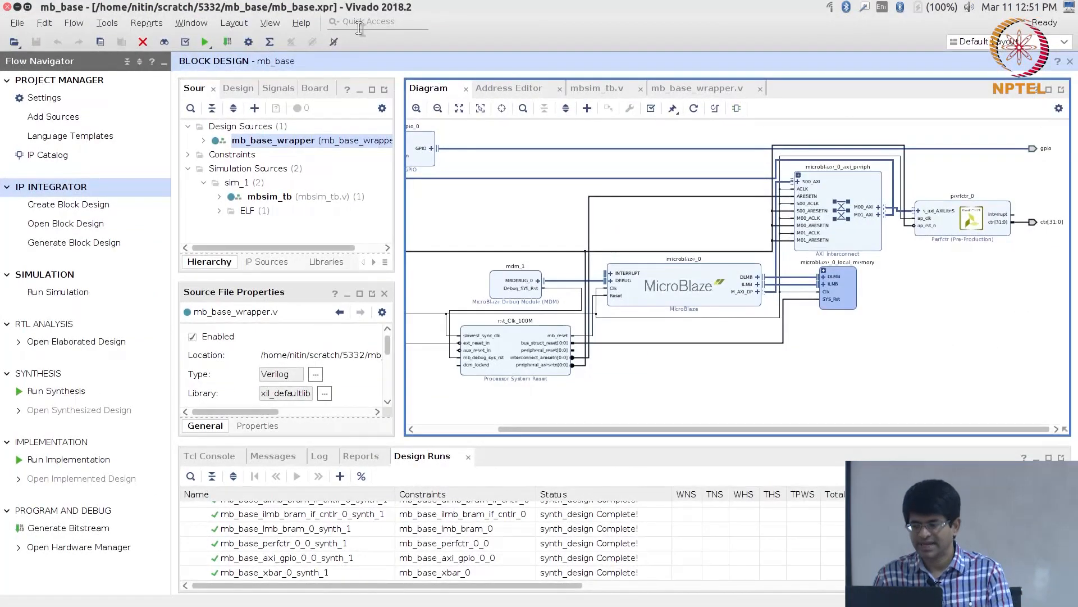
mouse_move(462, 187)
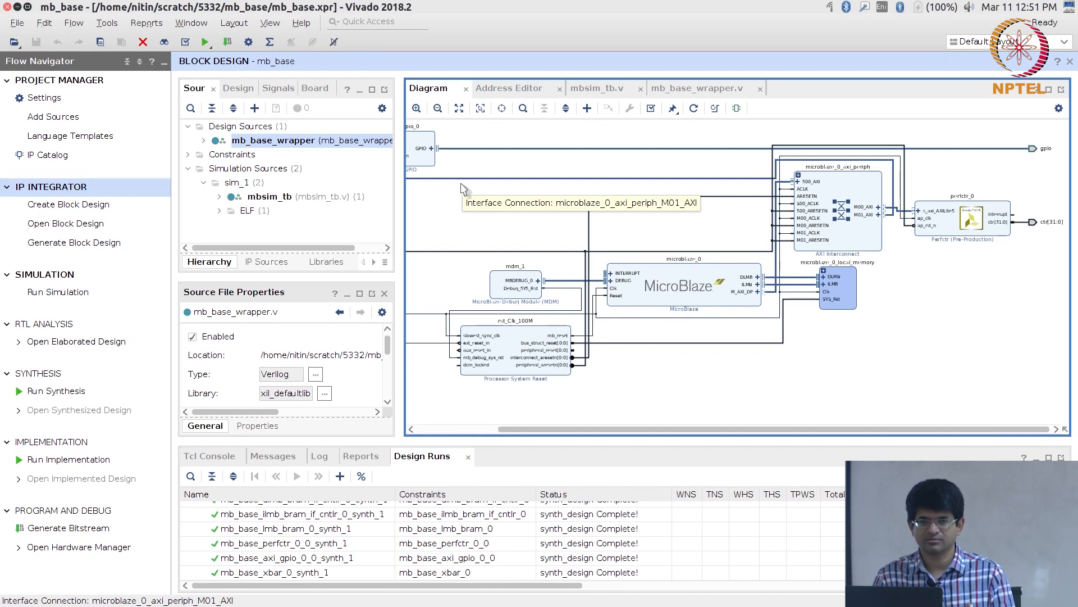
mouse_move(464, 189)
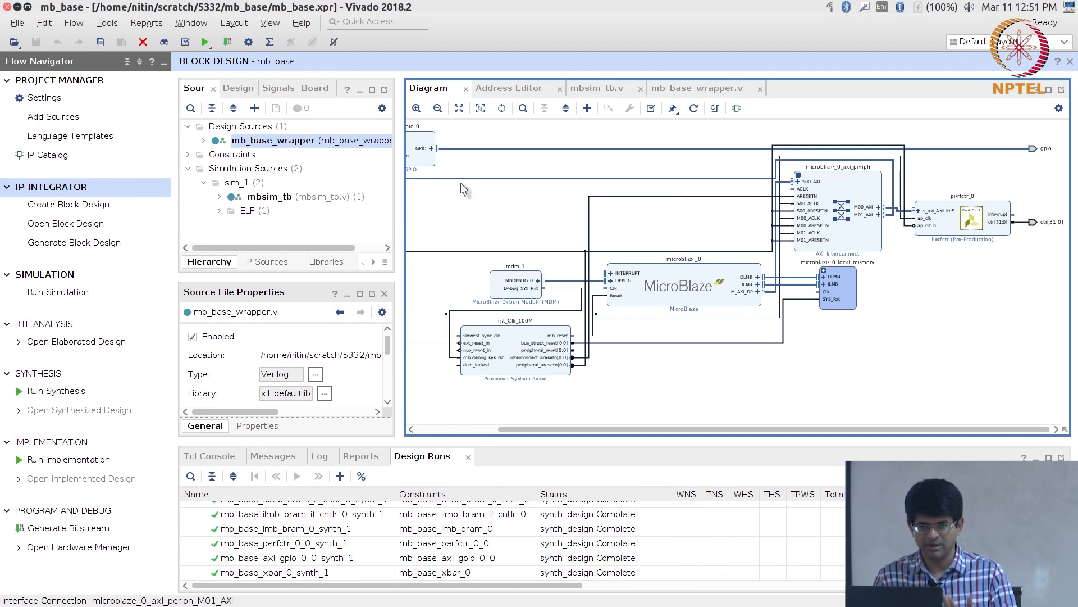